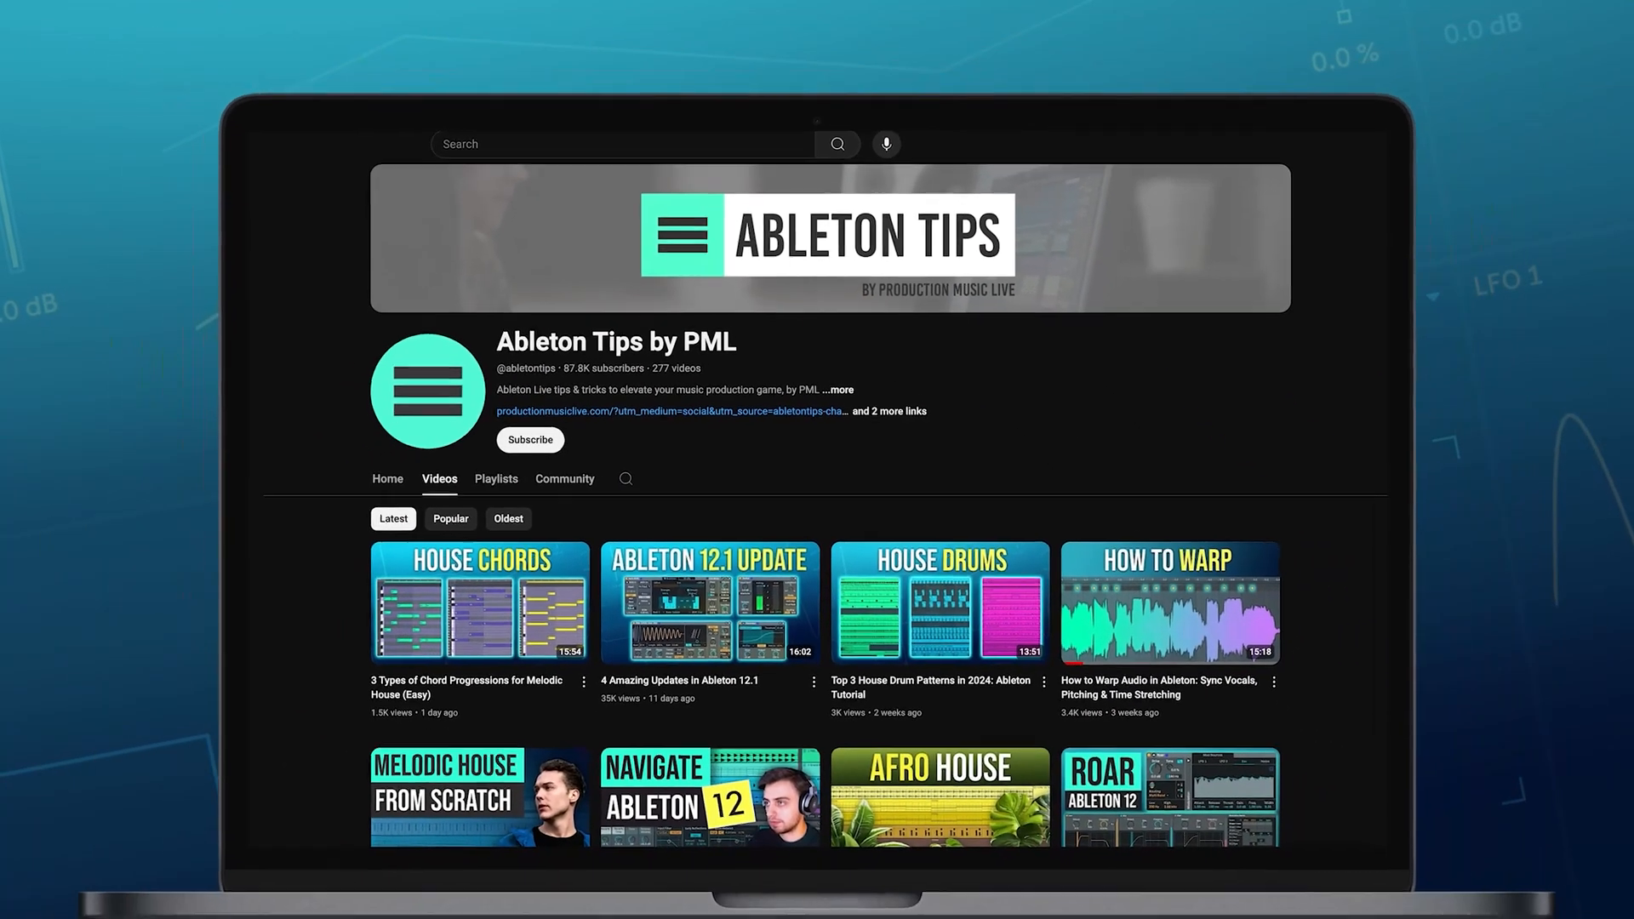
# - Open the PML course page from Ableton Tips and scroll to the Everything Bundle discount
pyautogui.click(530, 439)
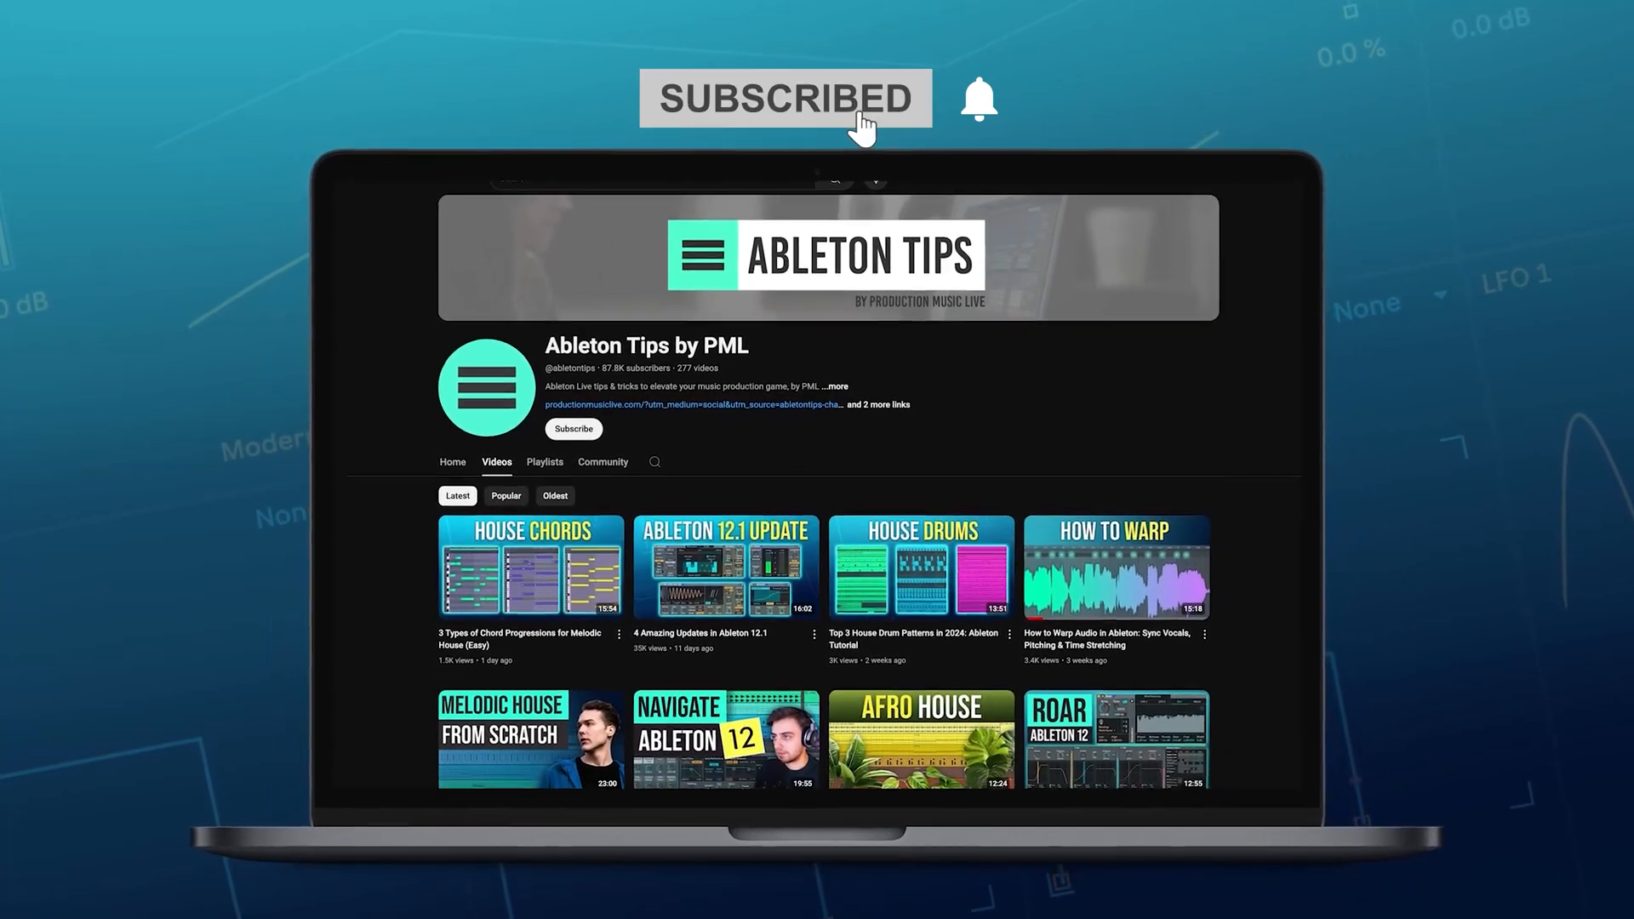
pyautogui.scroll(-3)
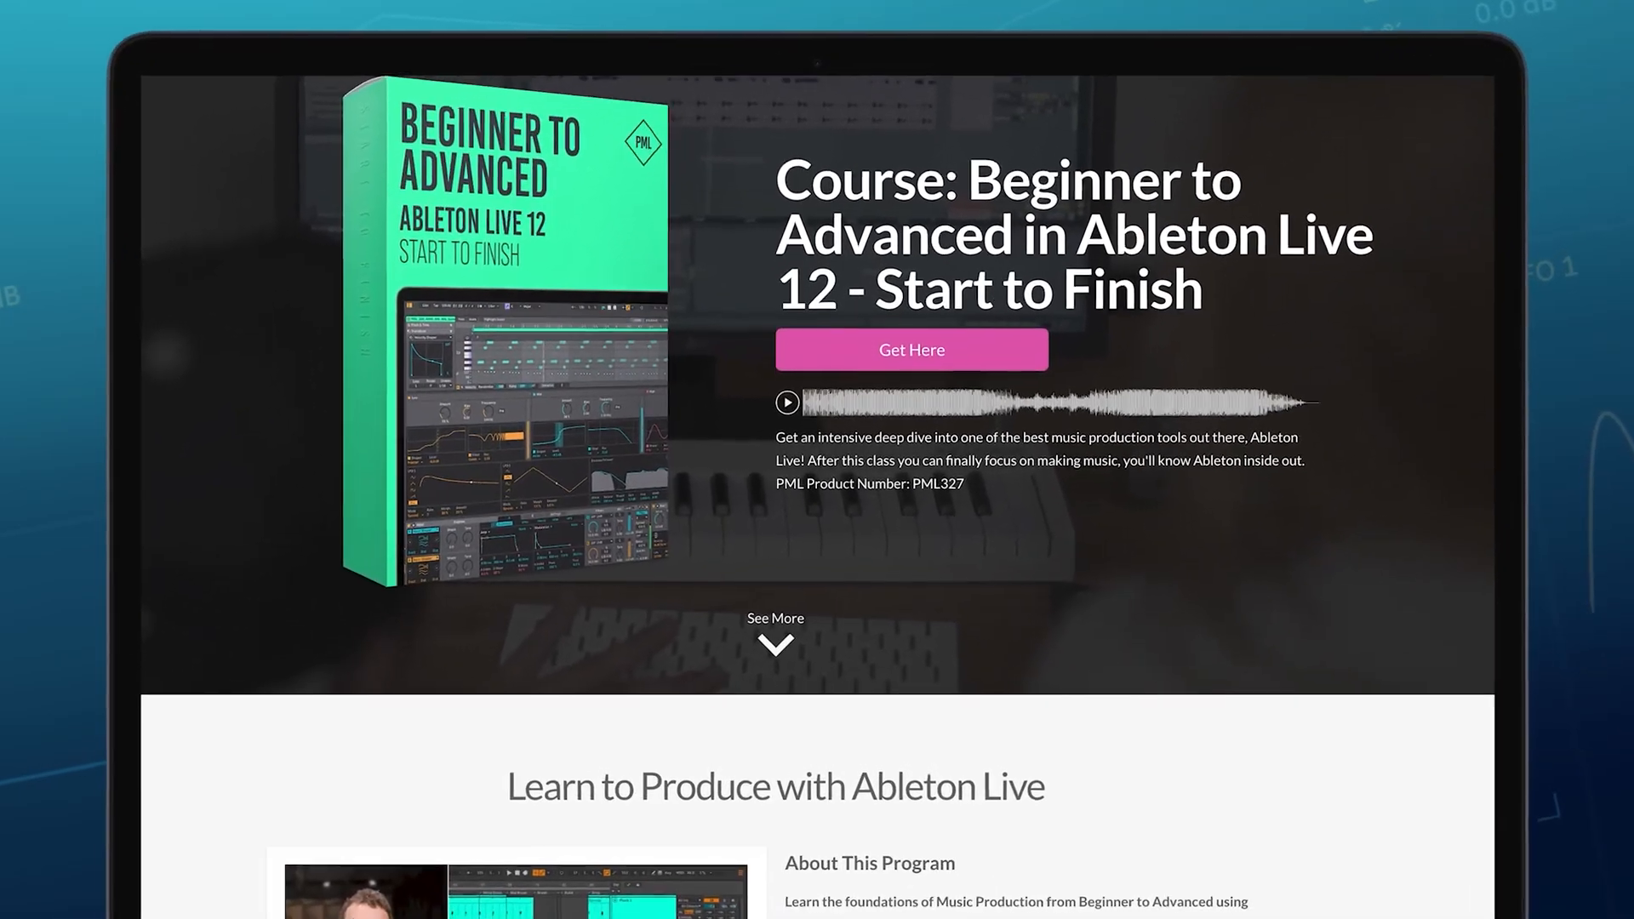
pyautogui.scroll(-3)
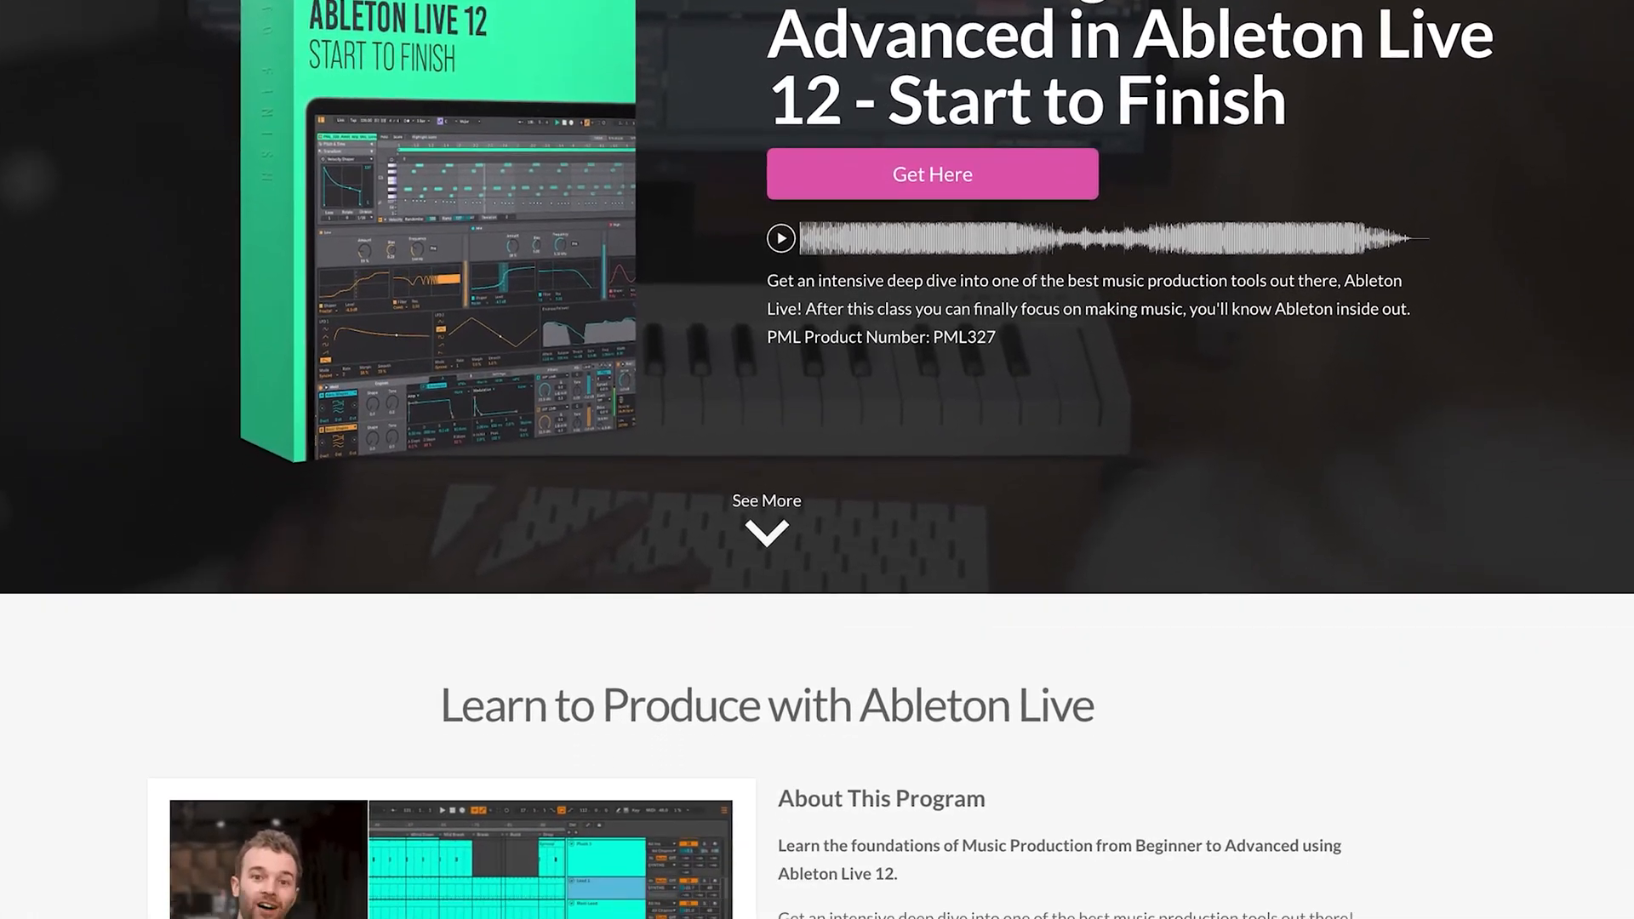
pyautogui.scroll(-3)
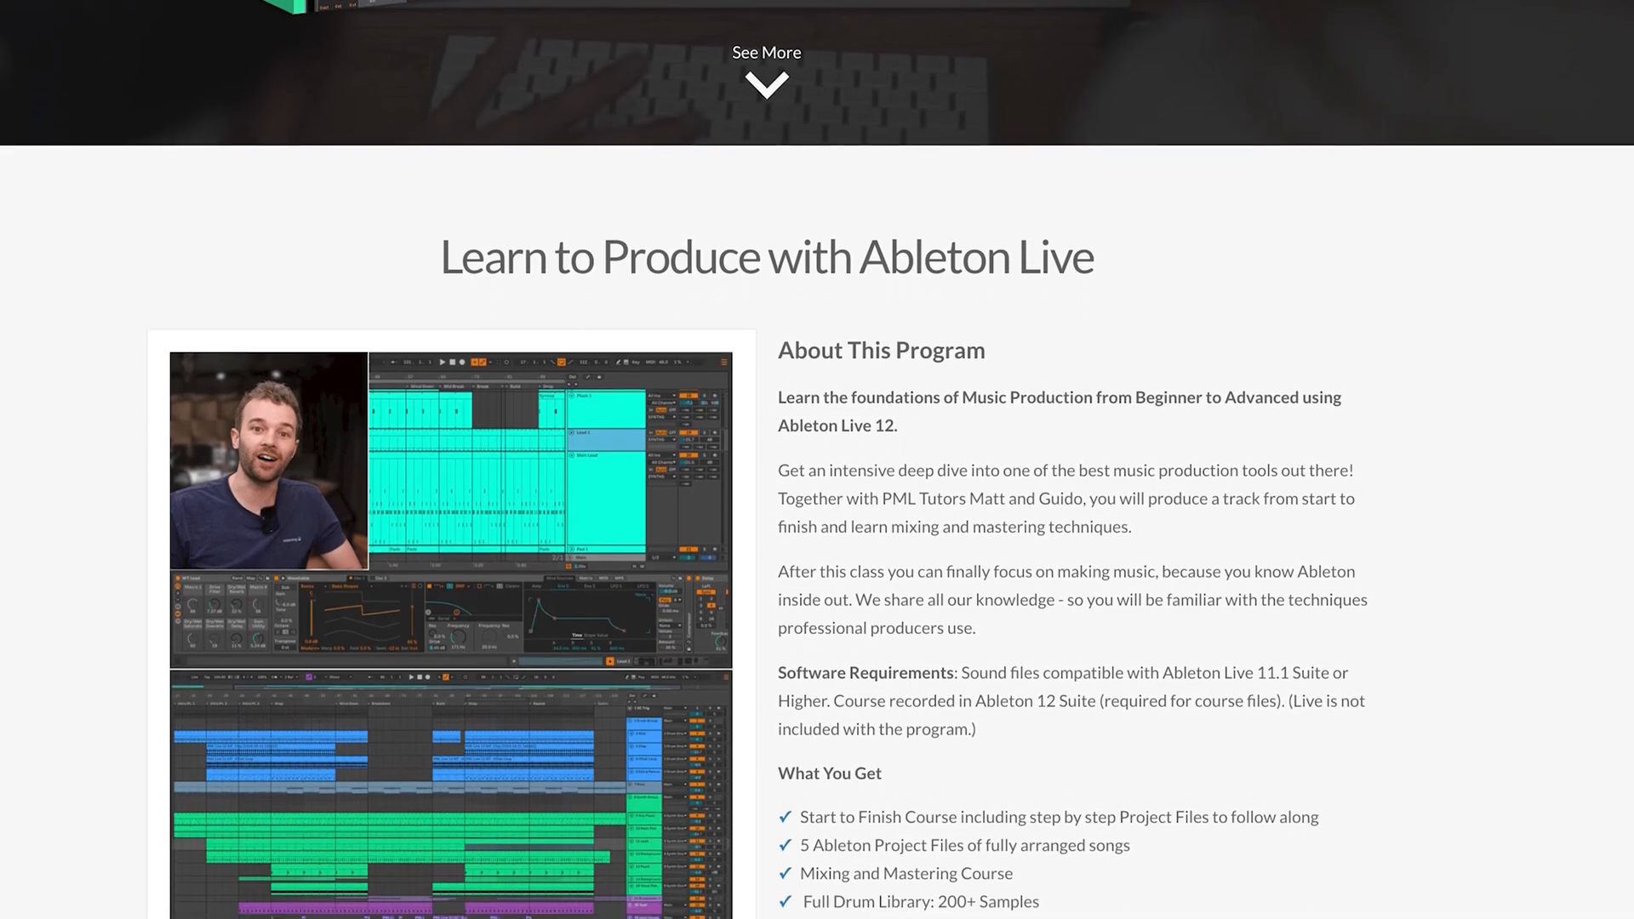
pyautogui.scroll(3)
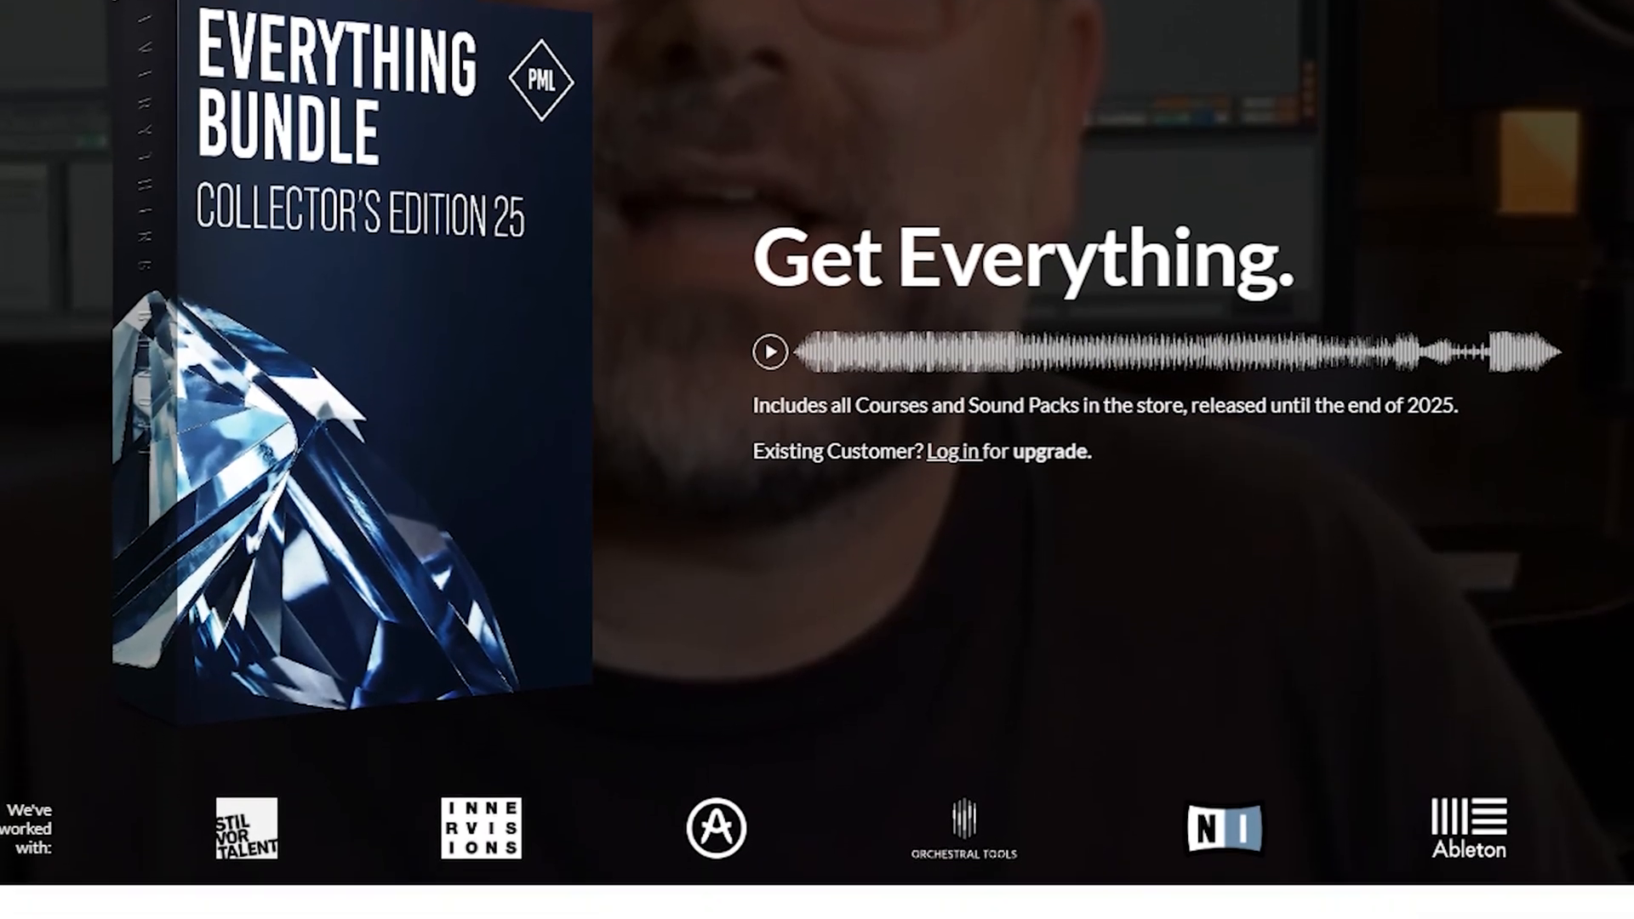
pyautogui.scroll(-3)
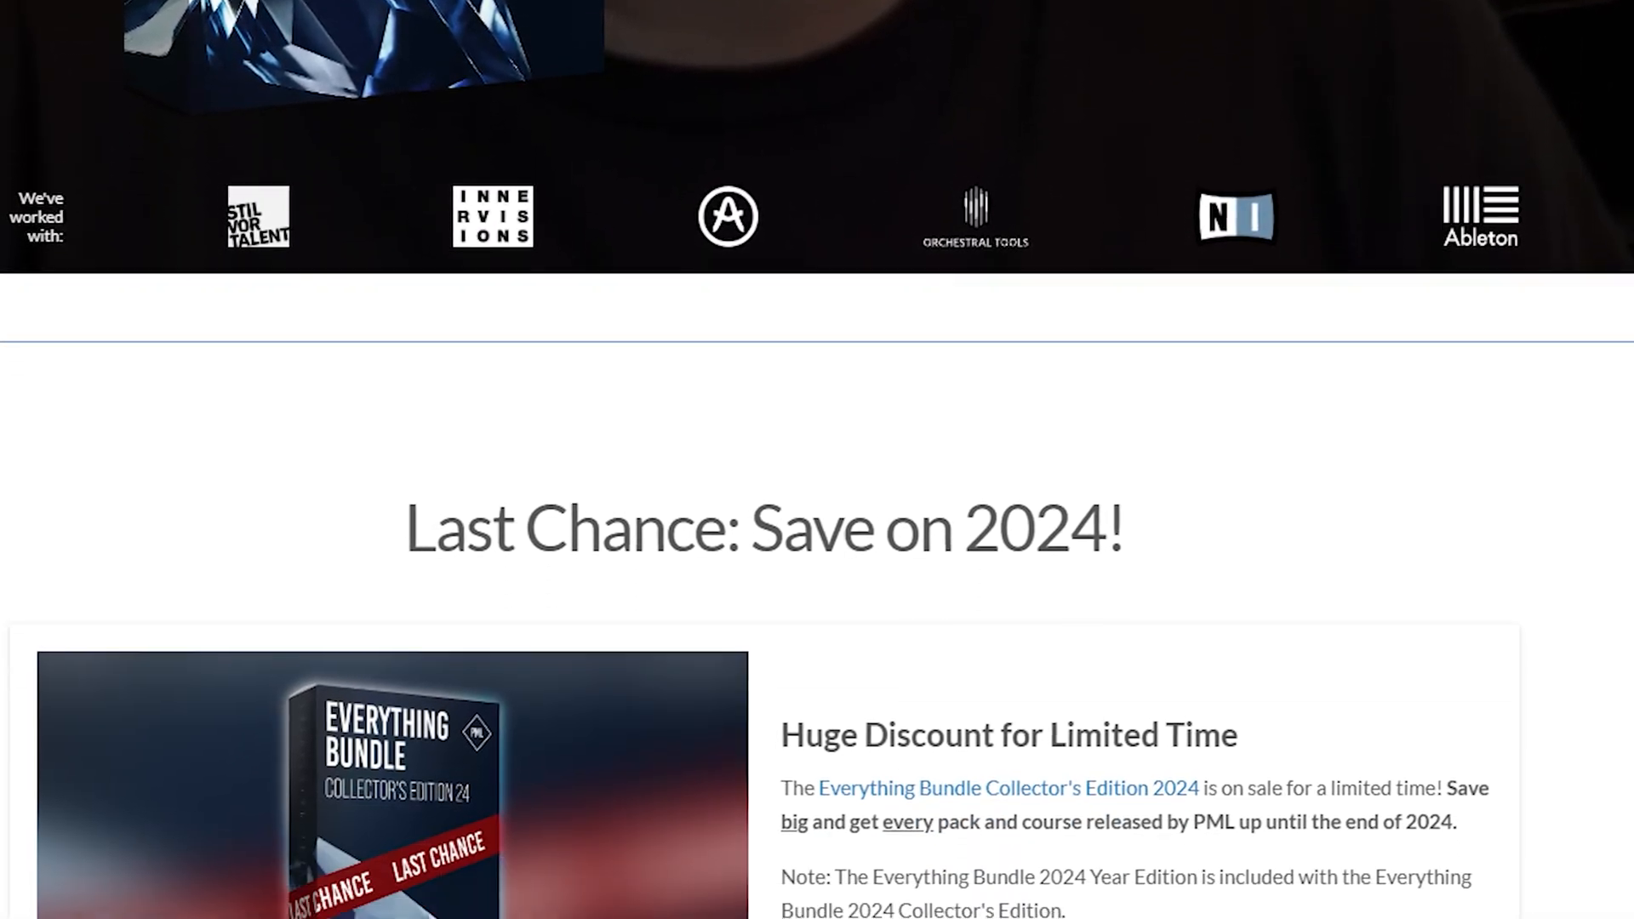
pyautogui.scroll(-3)
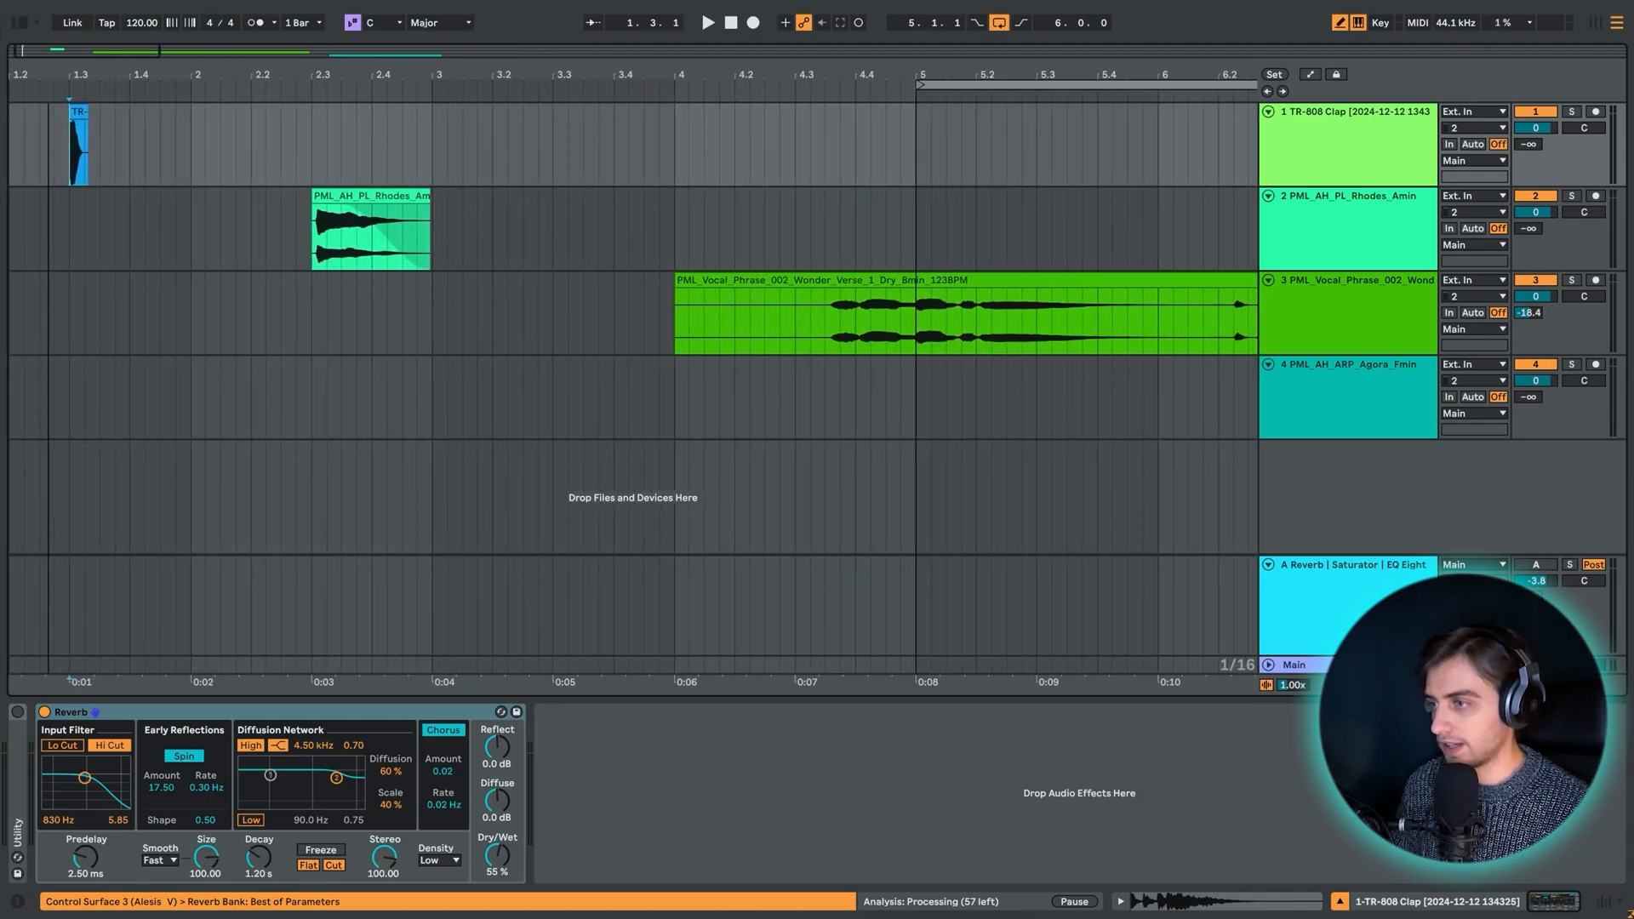
pyautogui.hscroll(-3)
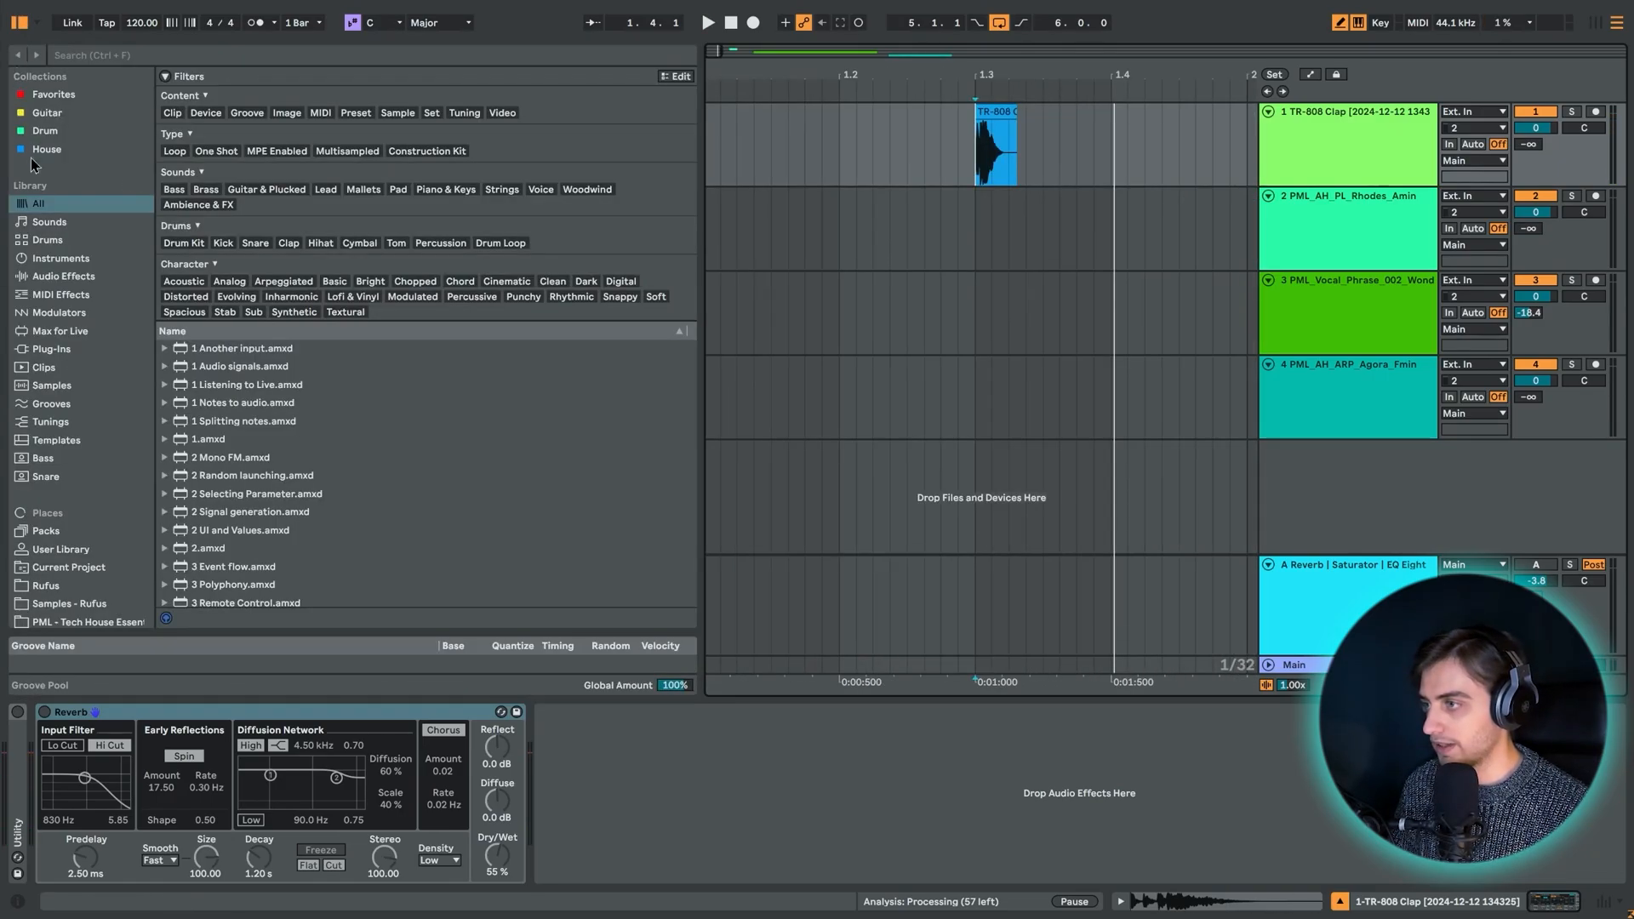
pyautogui.click(64, 276)
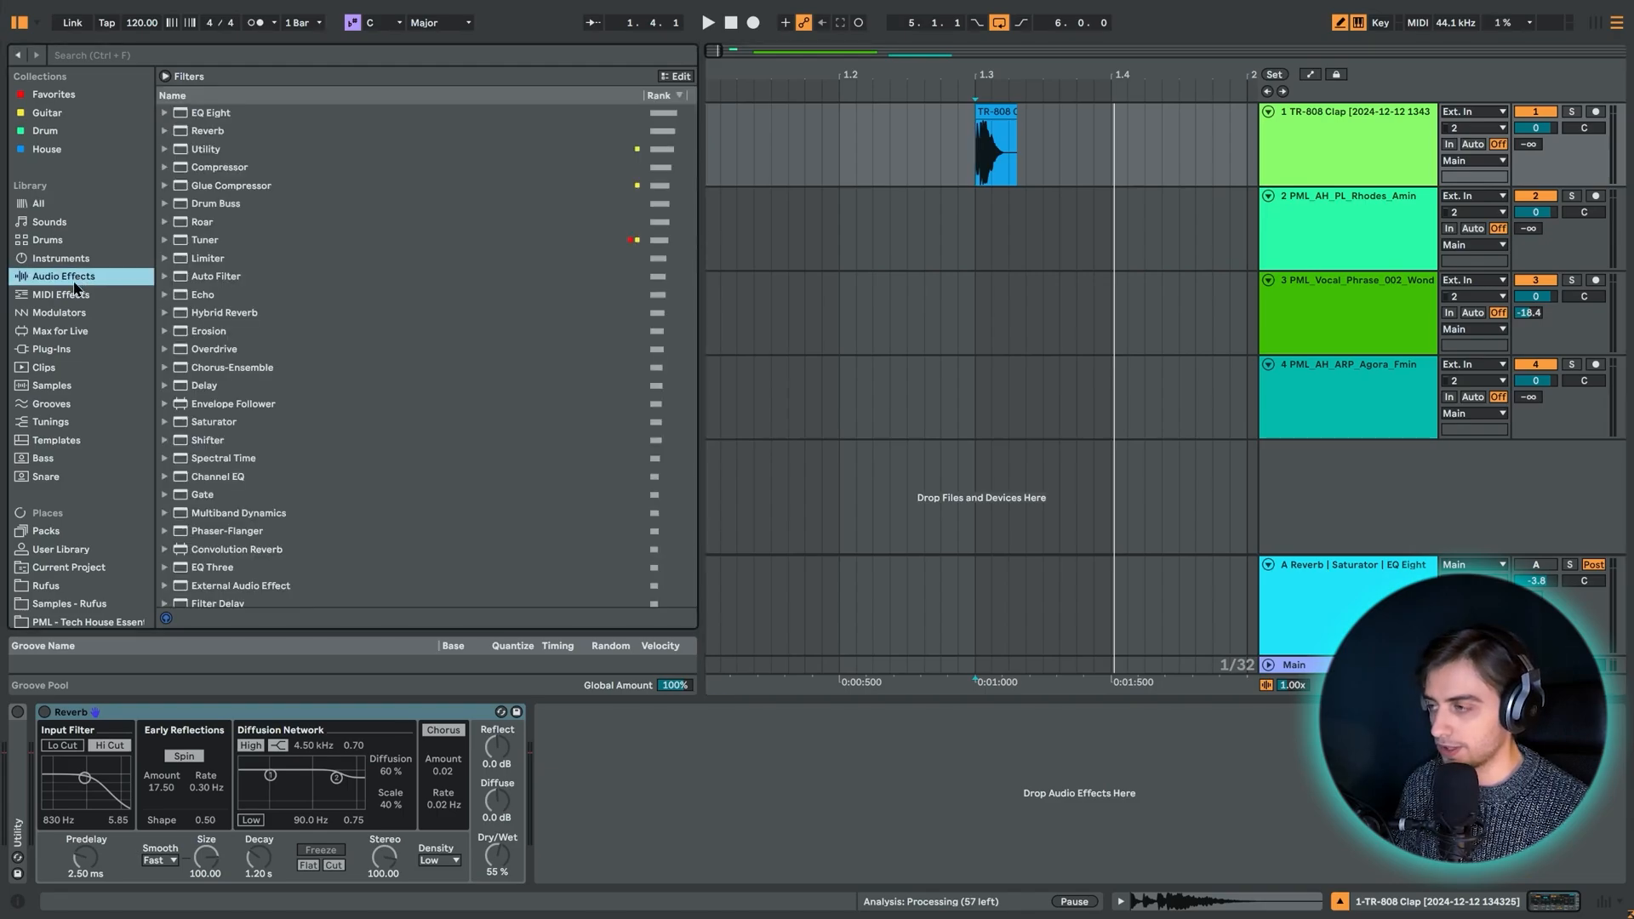
pyautogui.moveTo(110, 294)
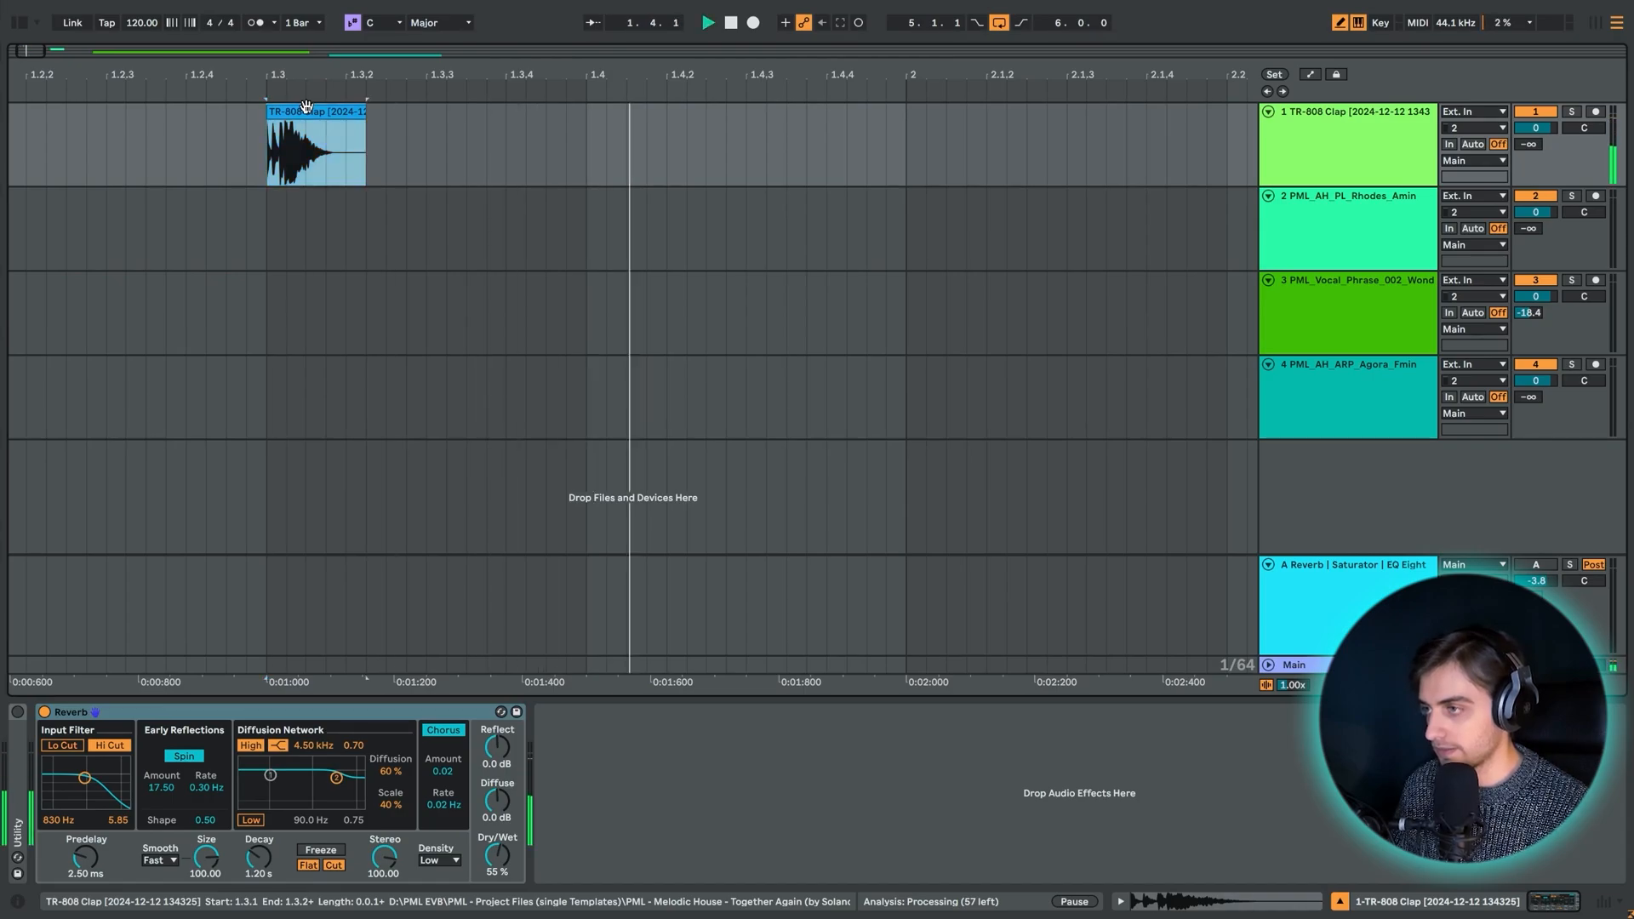
# - Turn the clap Reverb's Dry/Wet down from 55% to 44% during playback
pyautogui.click(707, 22)
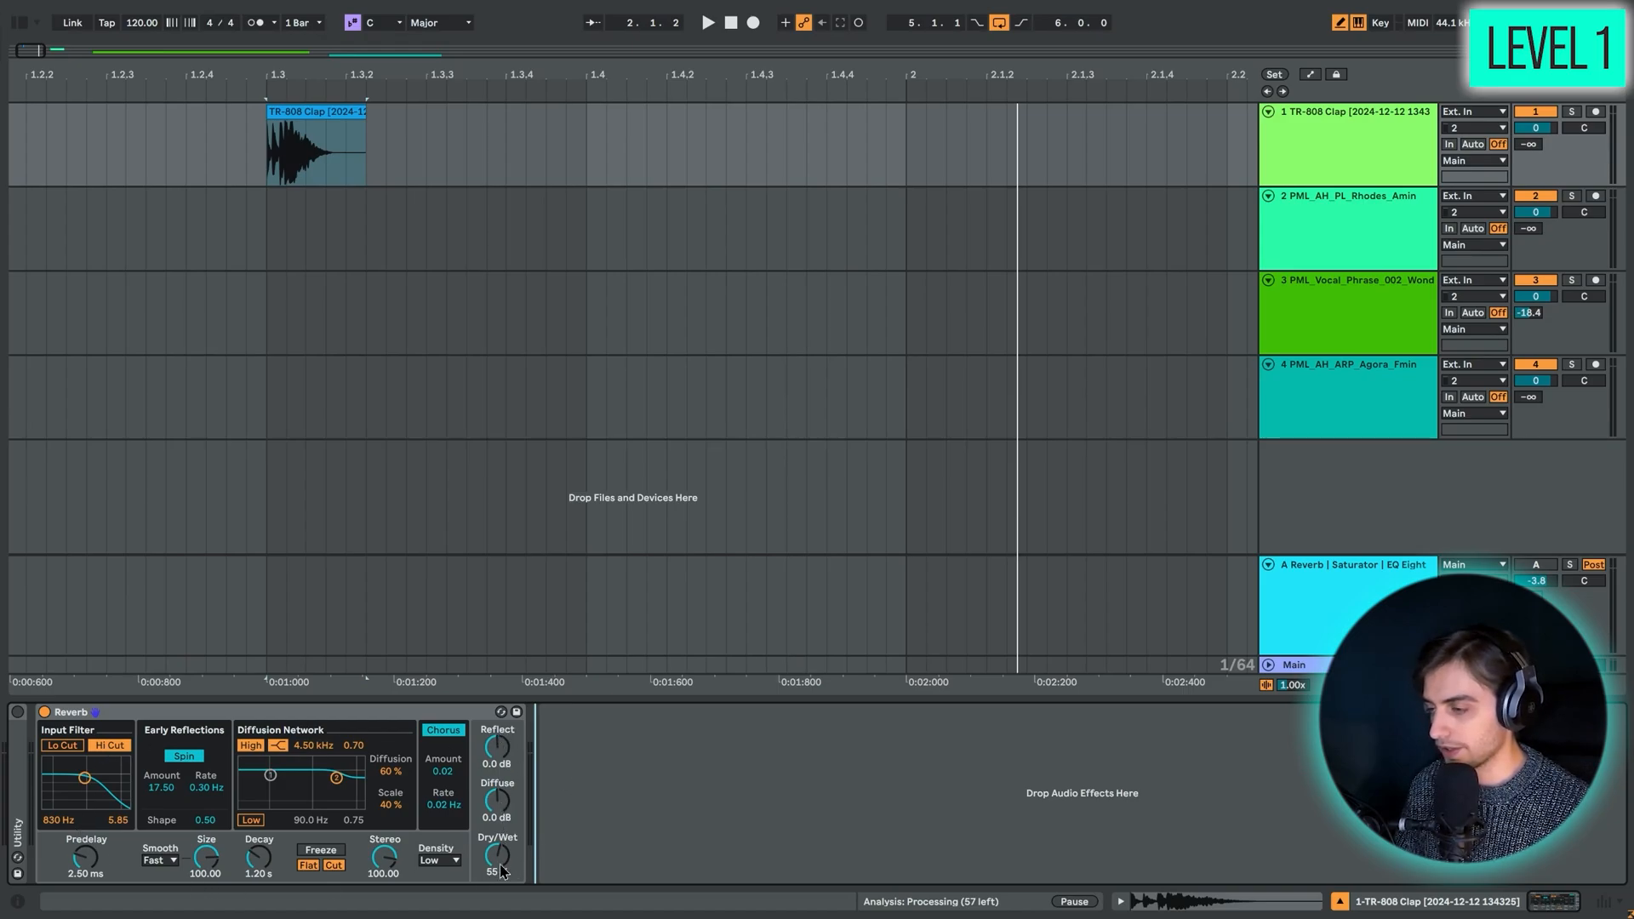
pyautogui.moveTo(495, 745)
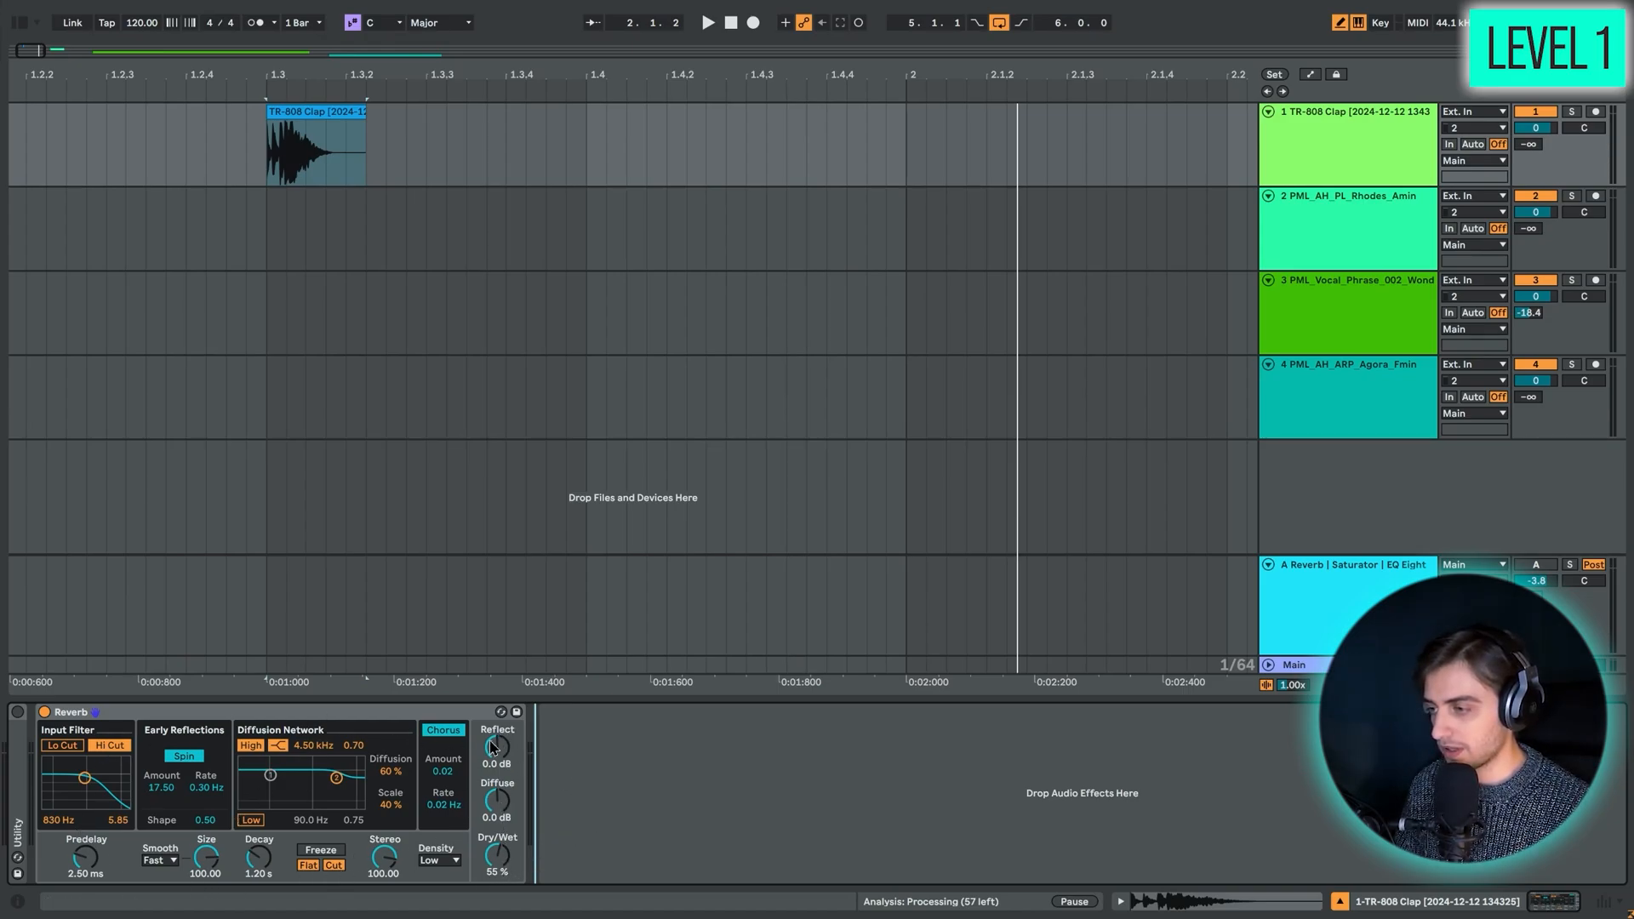
pyautogui.moveTo(454, 853)
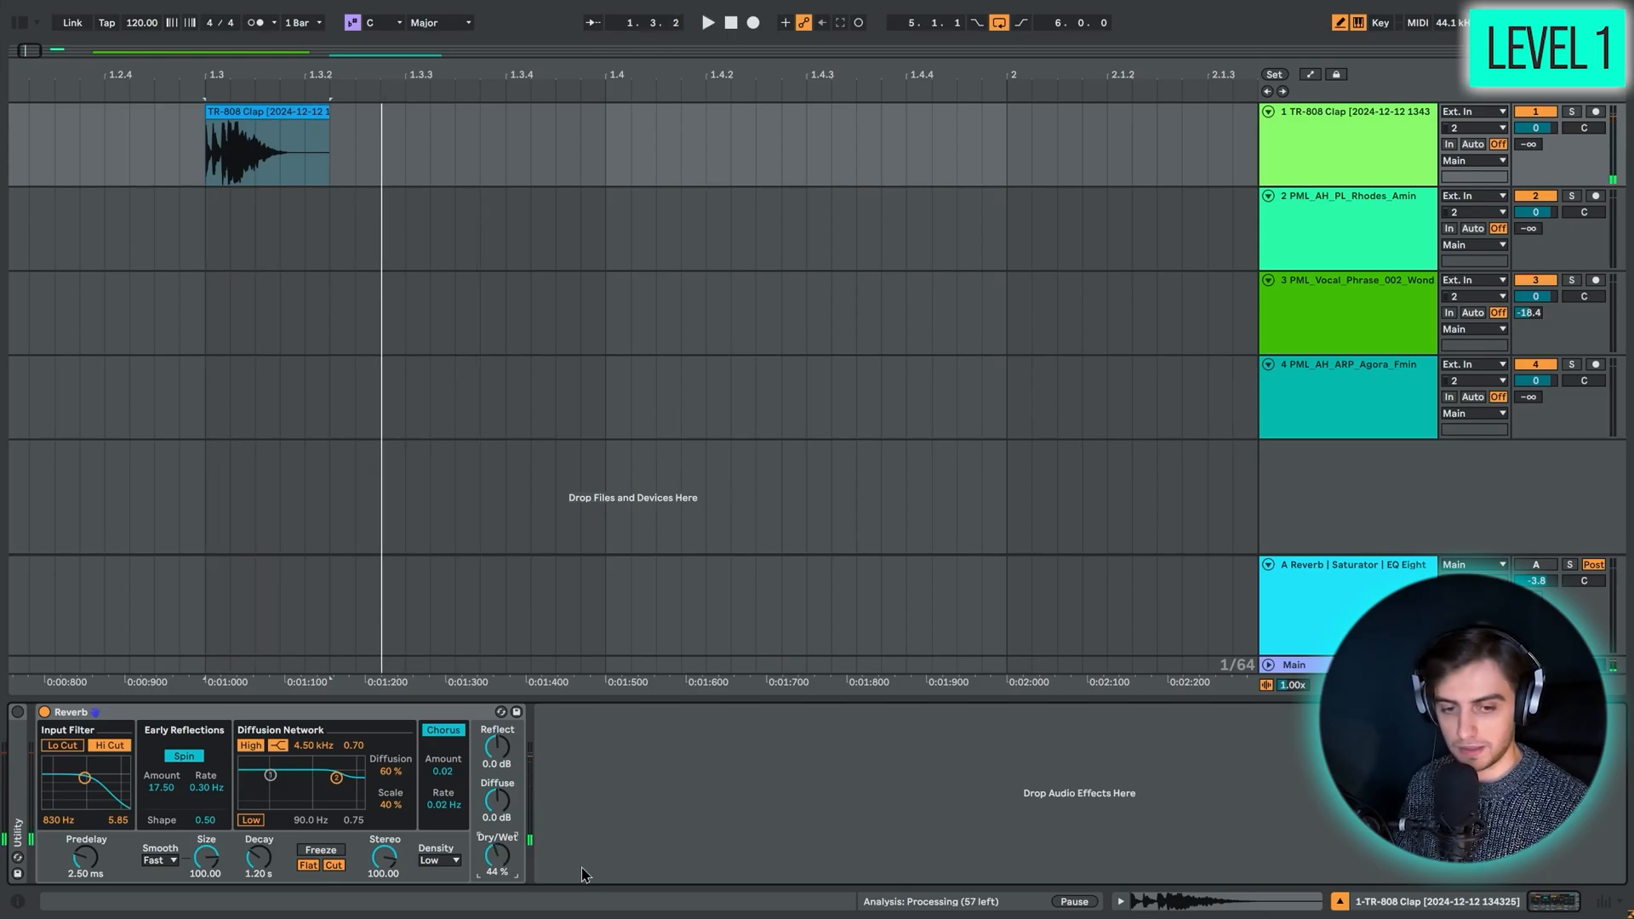
pyautogui.moveTo(602, 830)
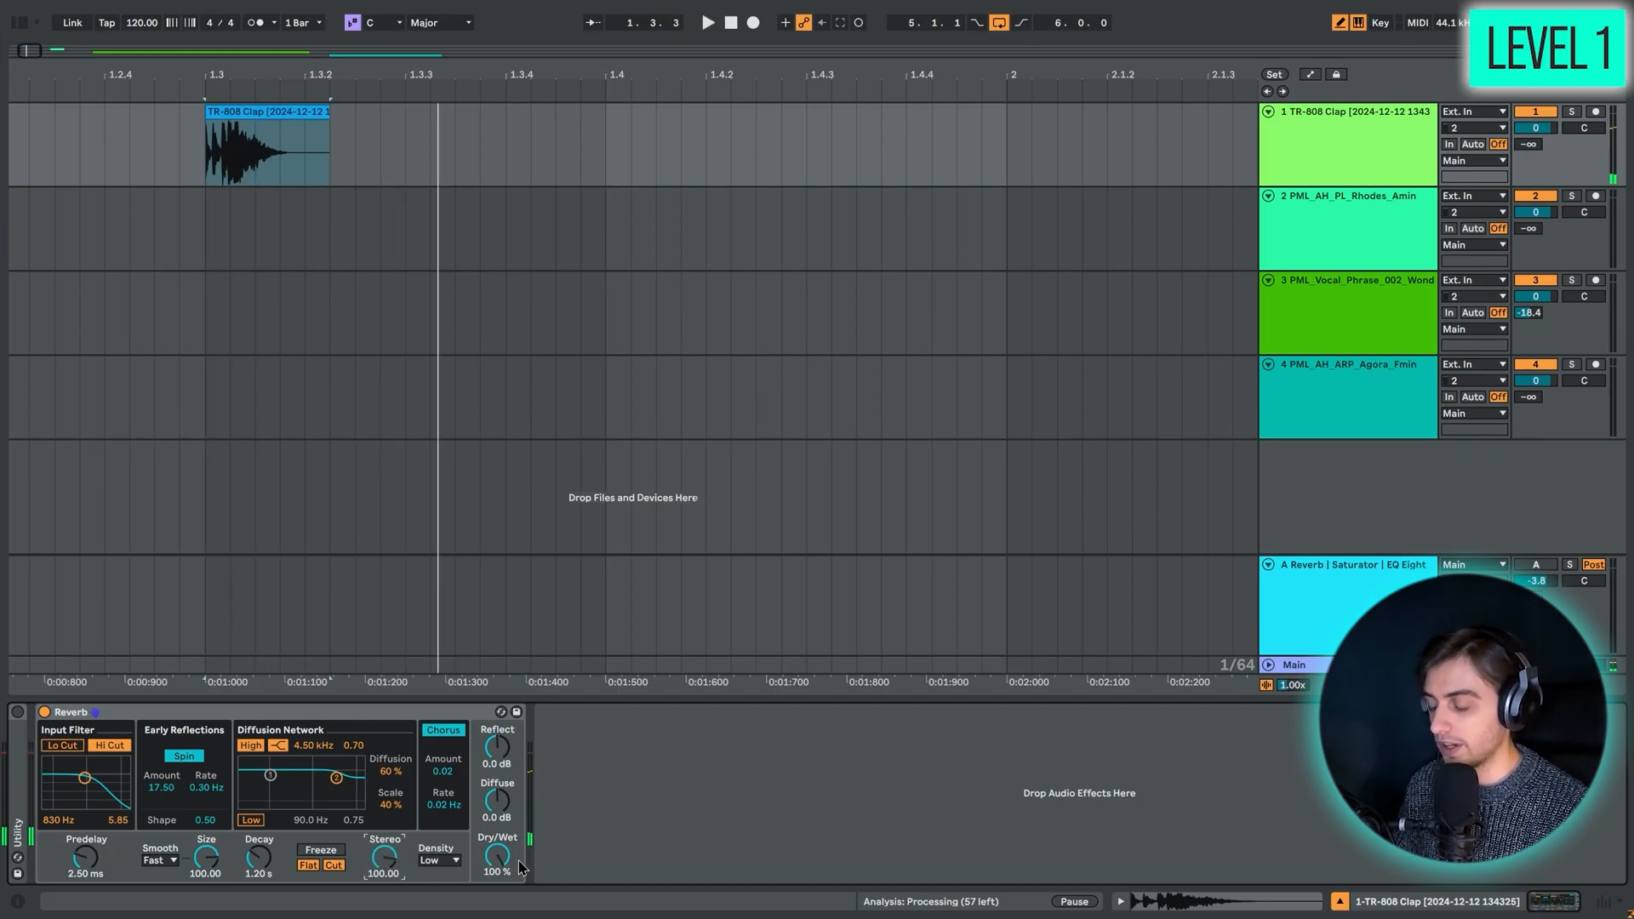
pyautogui.moveTo(548, 855)
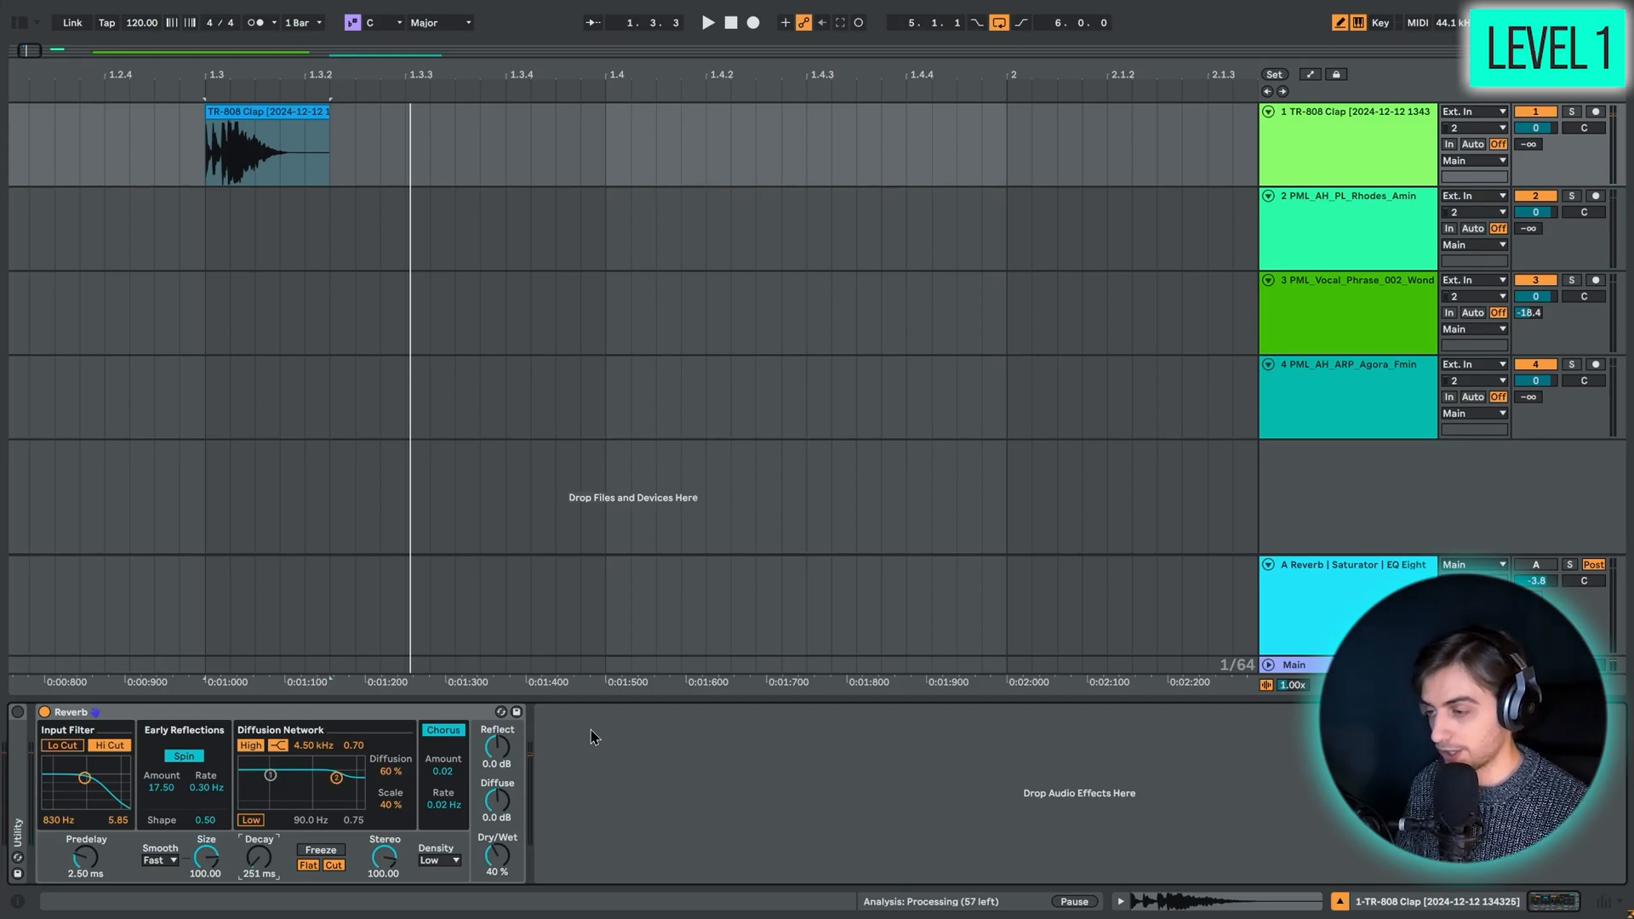
pyautogui.moveTo(276, 865)
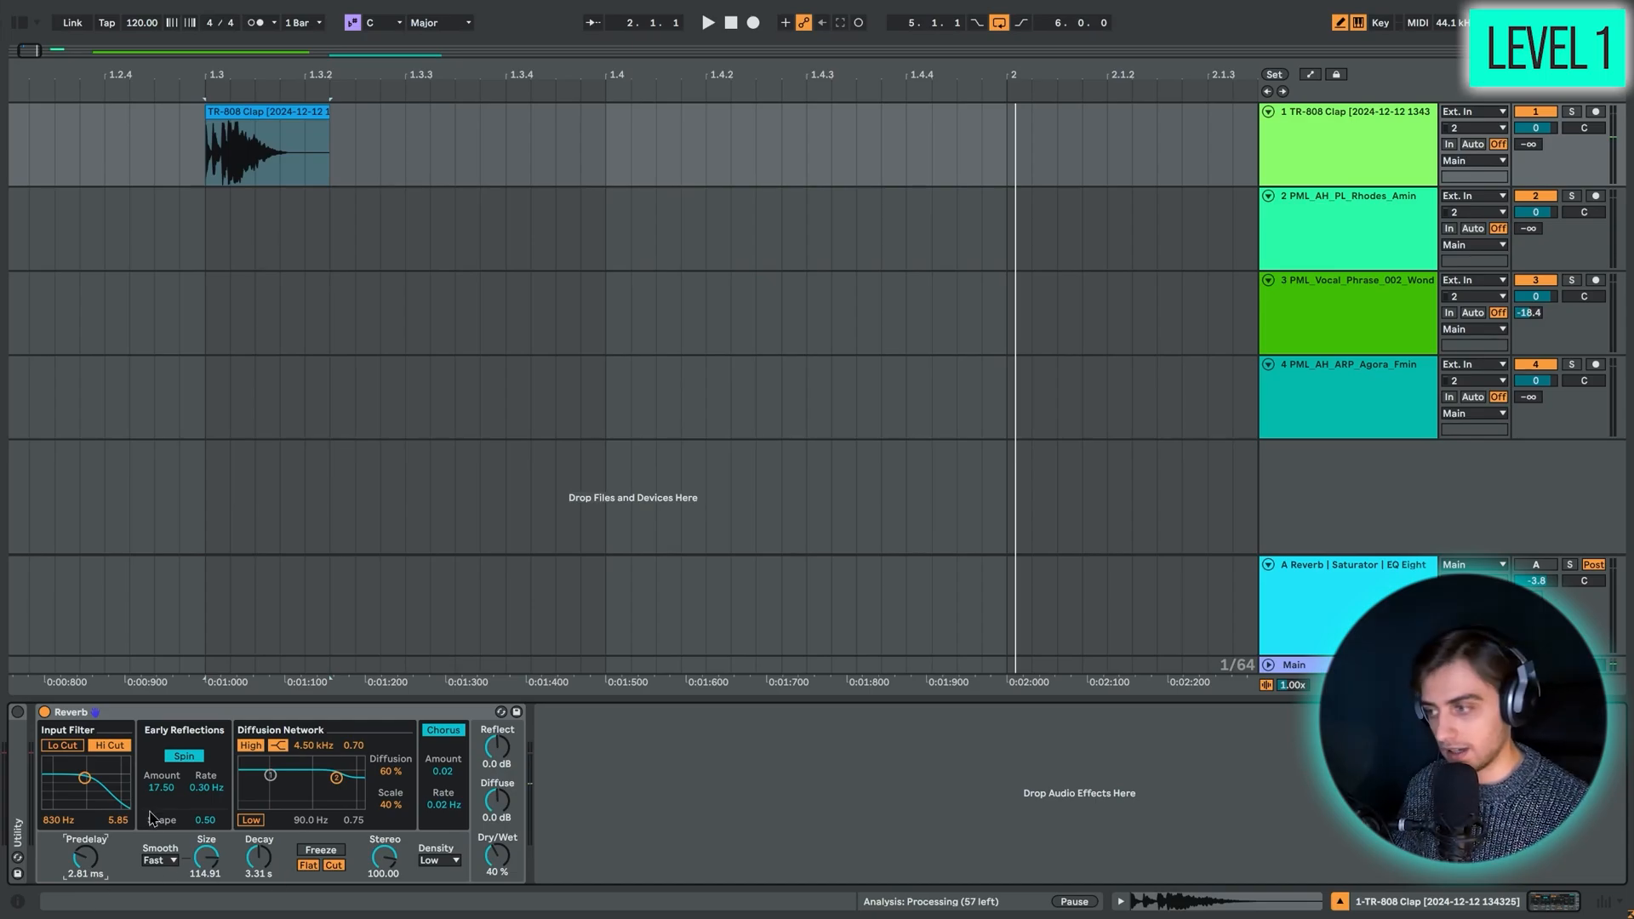
pyautogui.moveTo(131, 761)
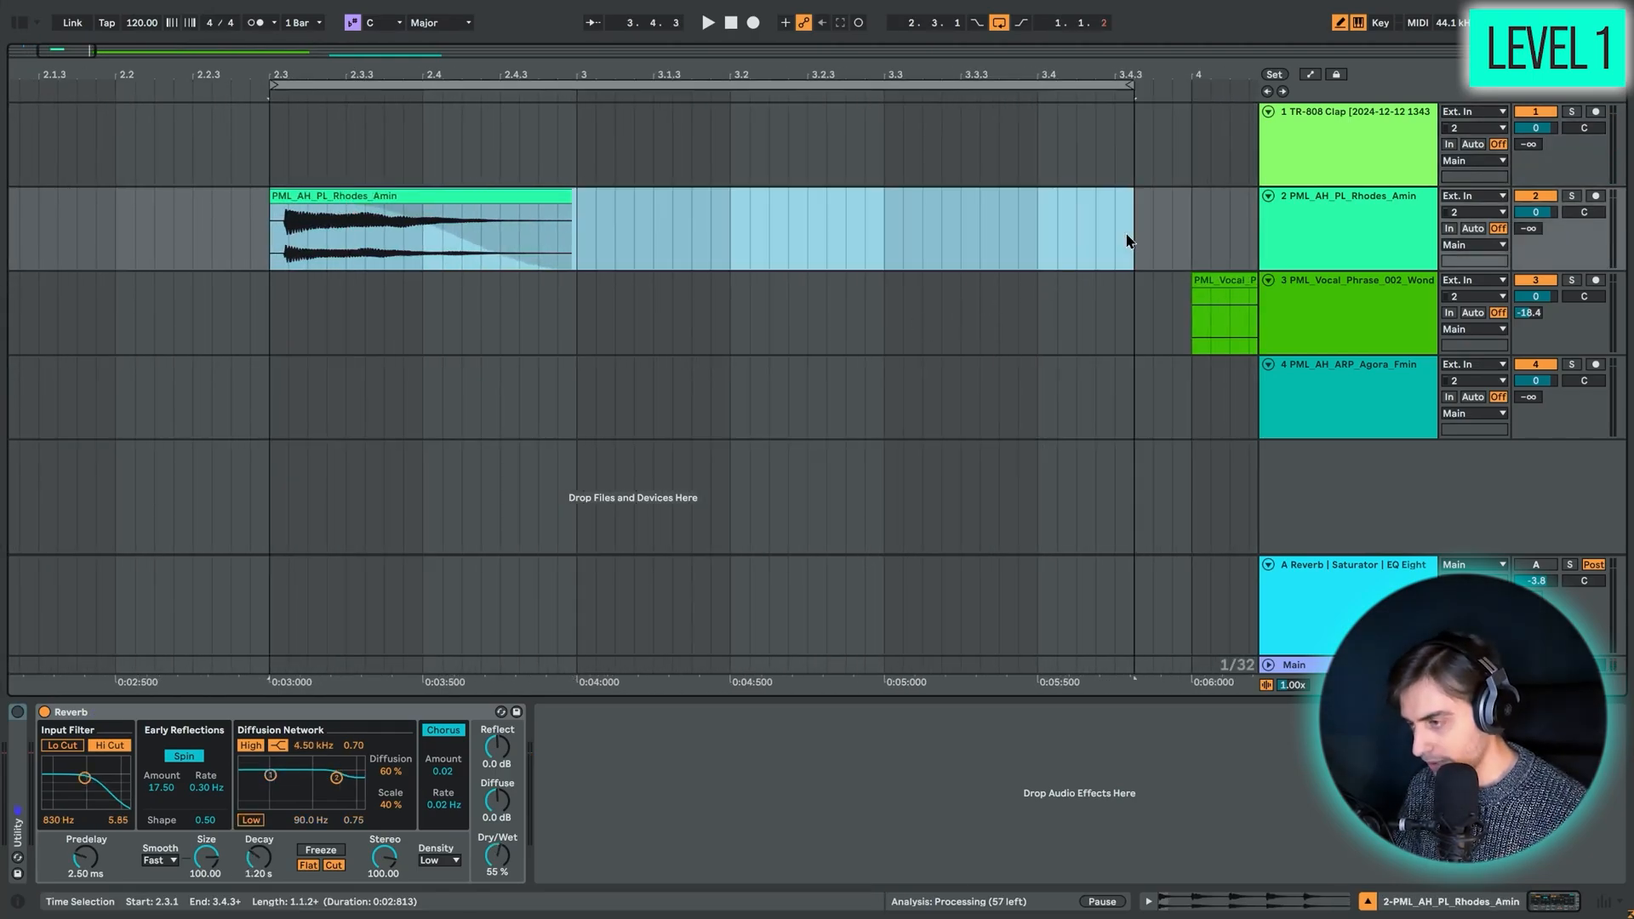
# - Give the Rhodes Reverb 4.15 s decay, 60% dry/wet, and chorus 3.00 at 1.08 Hz
pyautogui.click(707, 22)
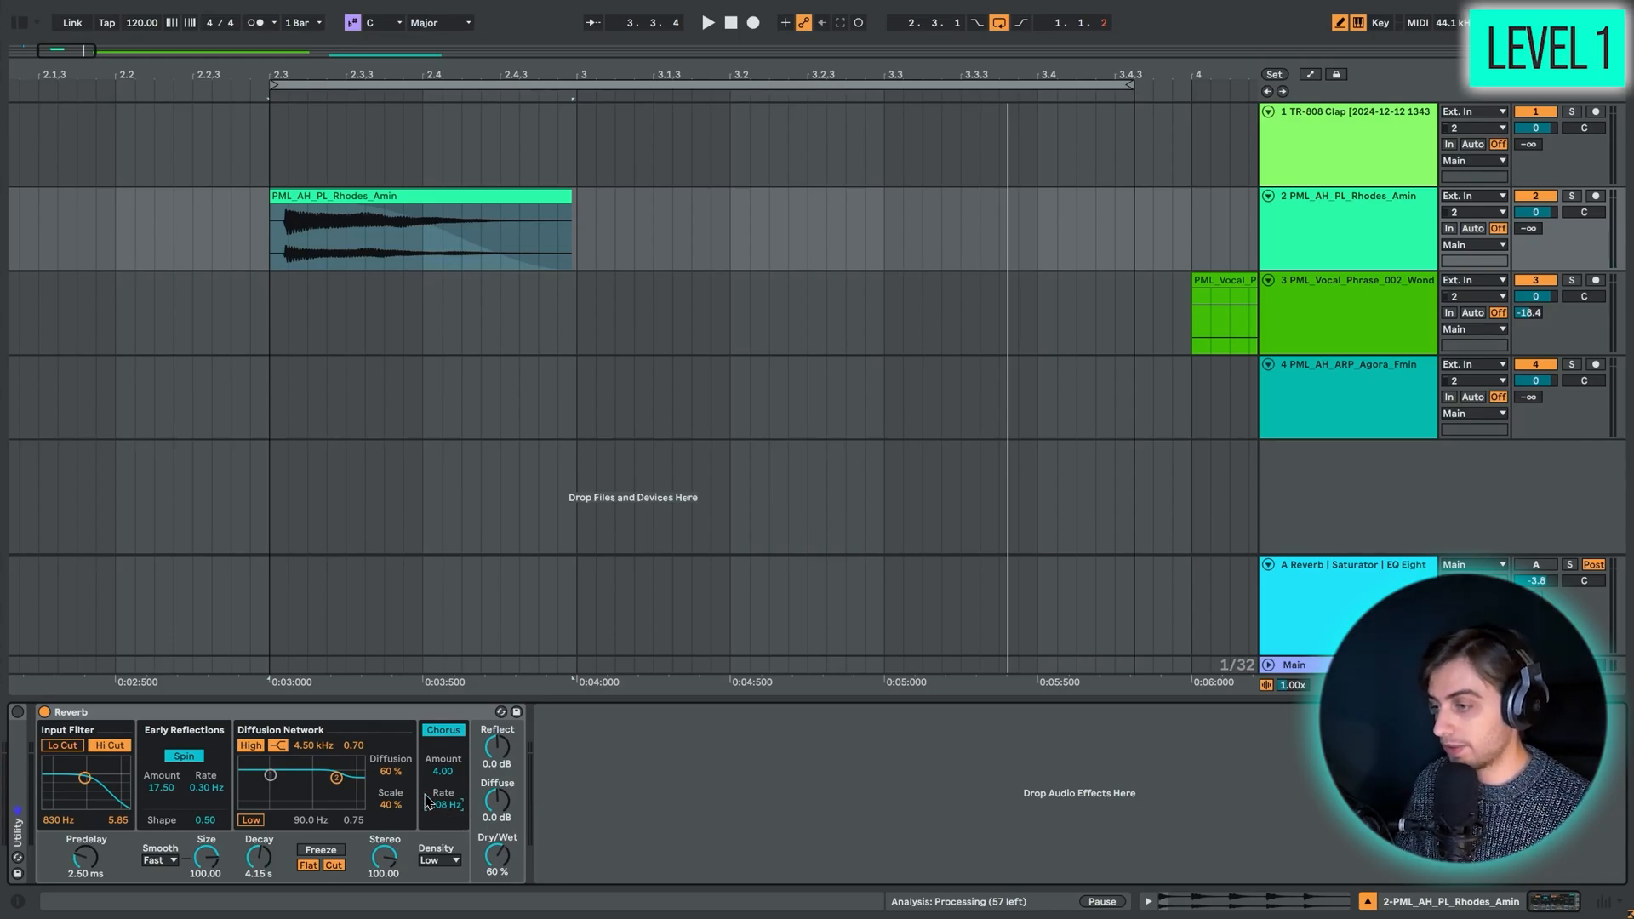
pyautogui.click(706, 22)
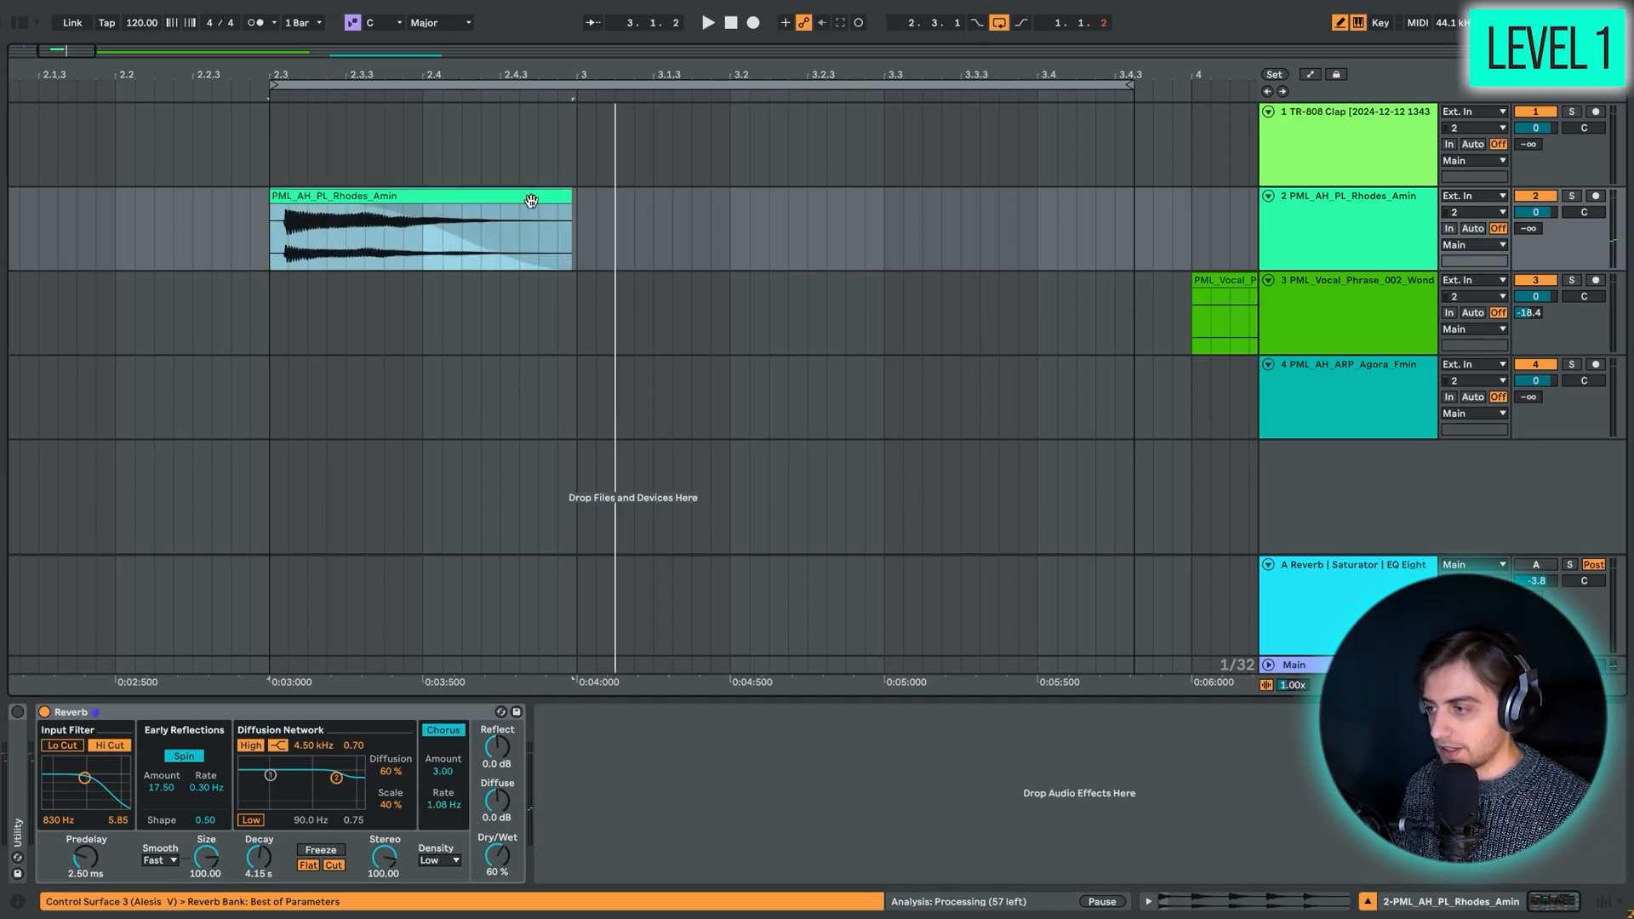
pyautogui.moveTo(437, 713)
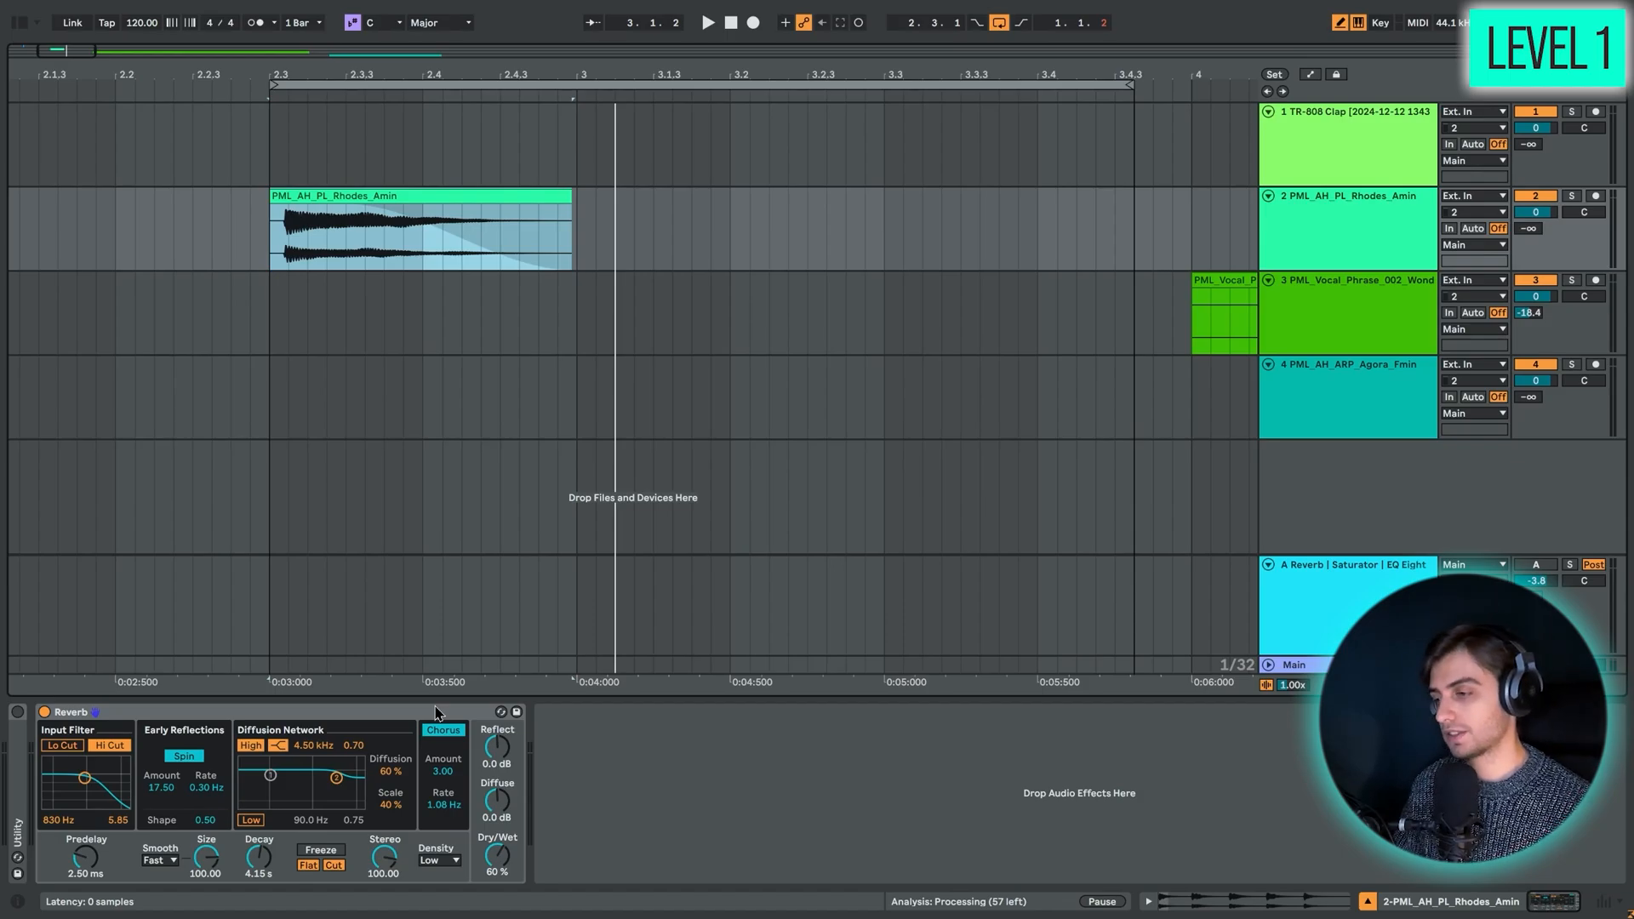
pyautogui.moveTo(50, 726)
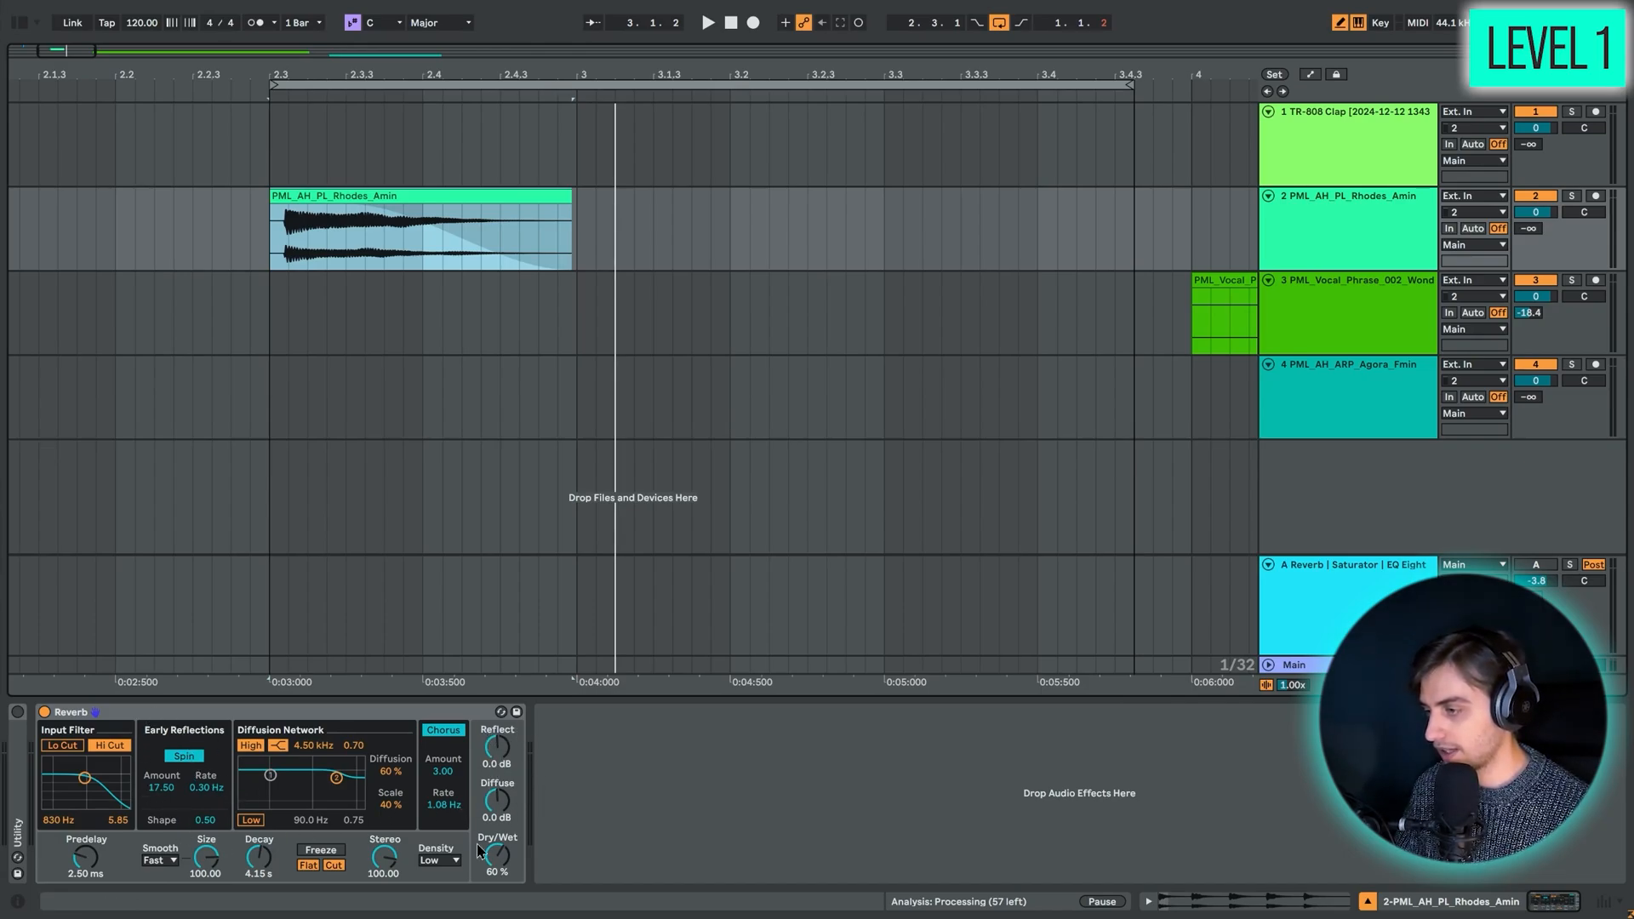
pyautogui.moveTo(389, 741)
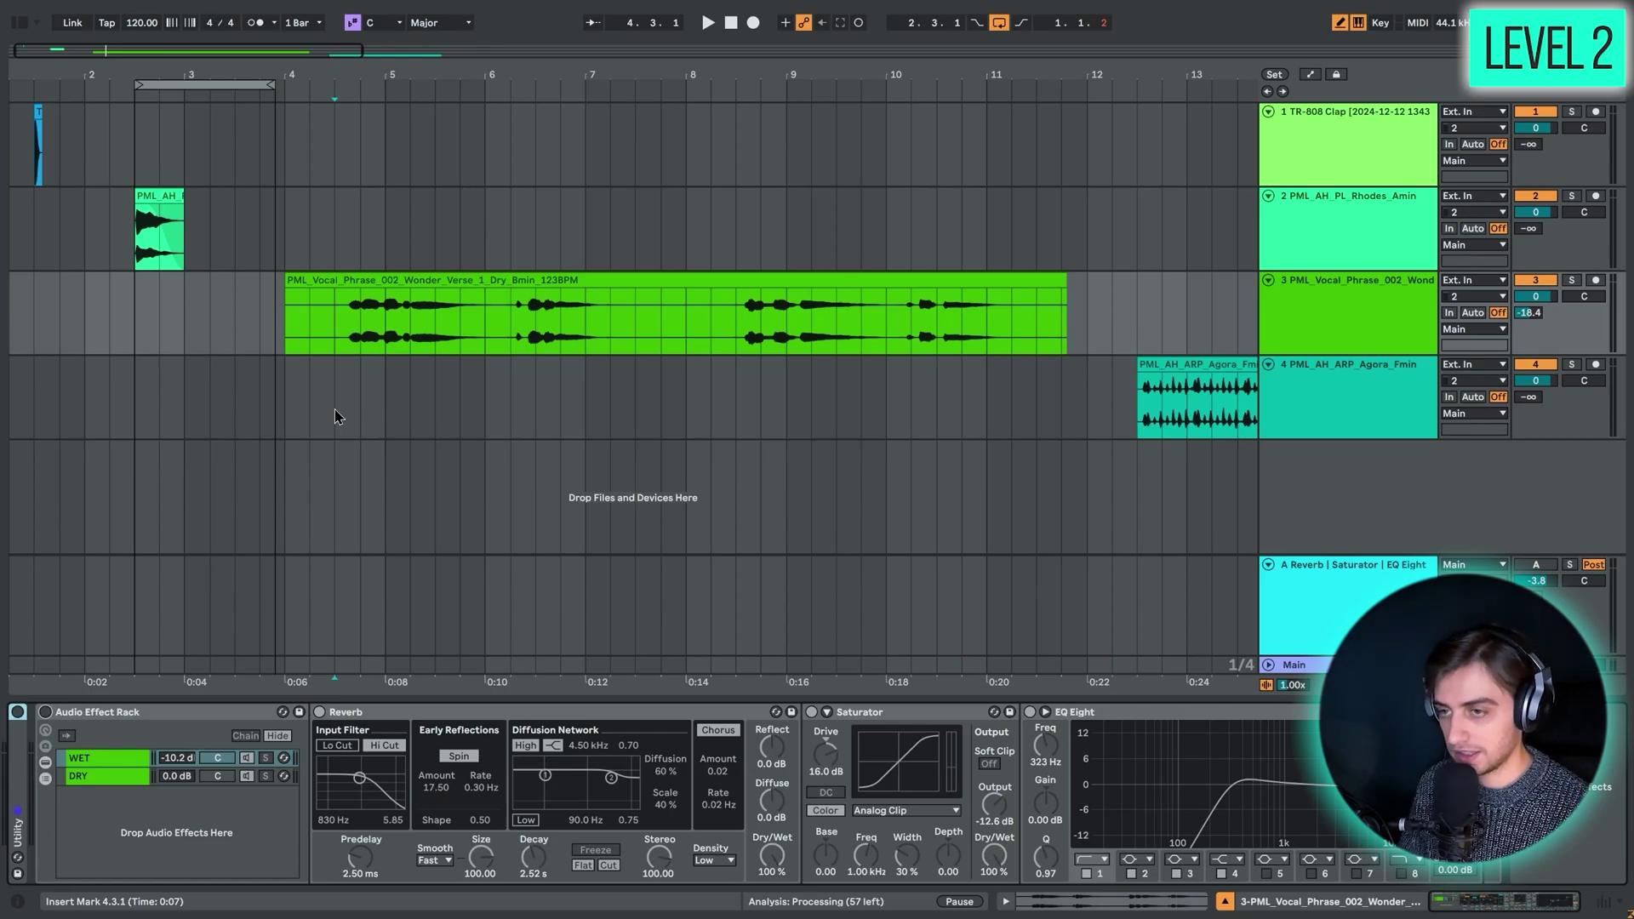
pyautogui.moveTo(339, 329)
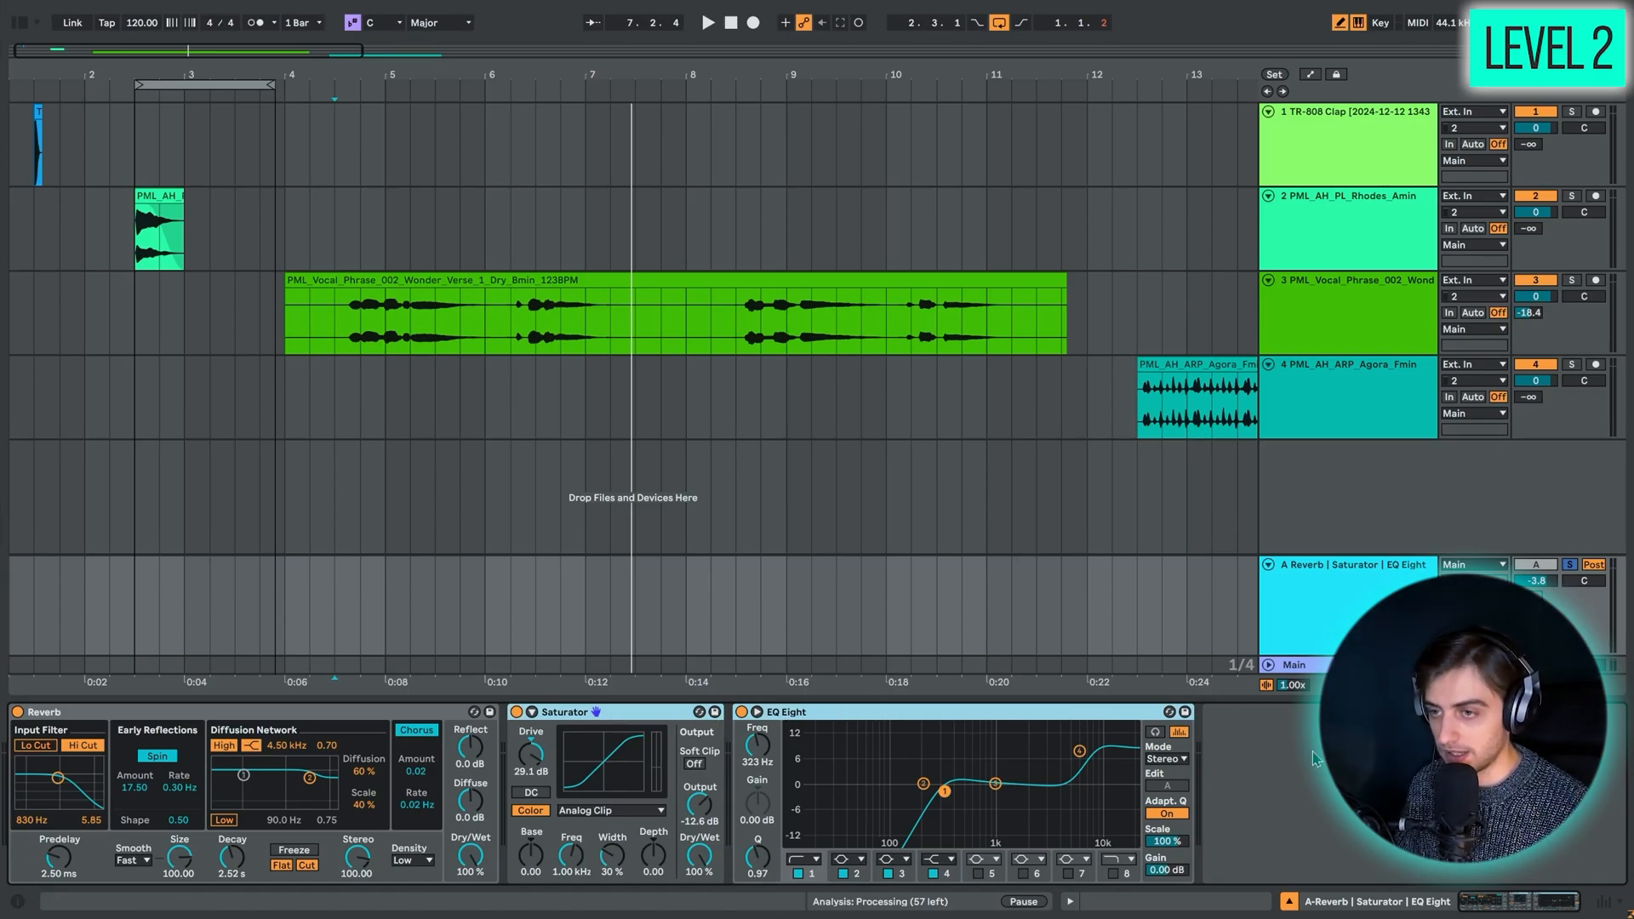
# - Select the vocal phrase track and show the Browser's Audio Effects category
pyautogui.click(706, 22)
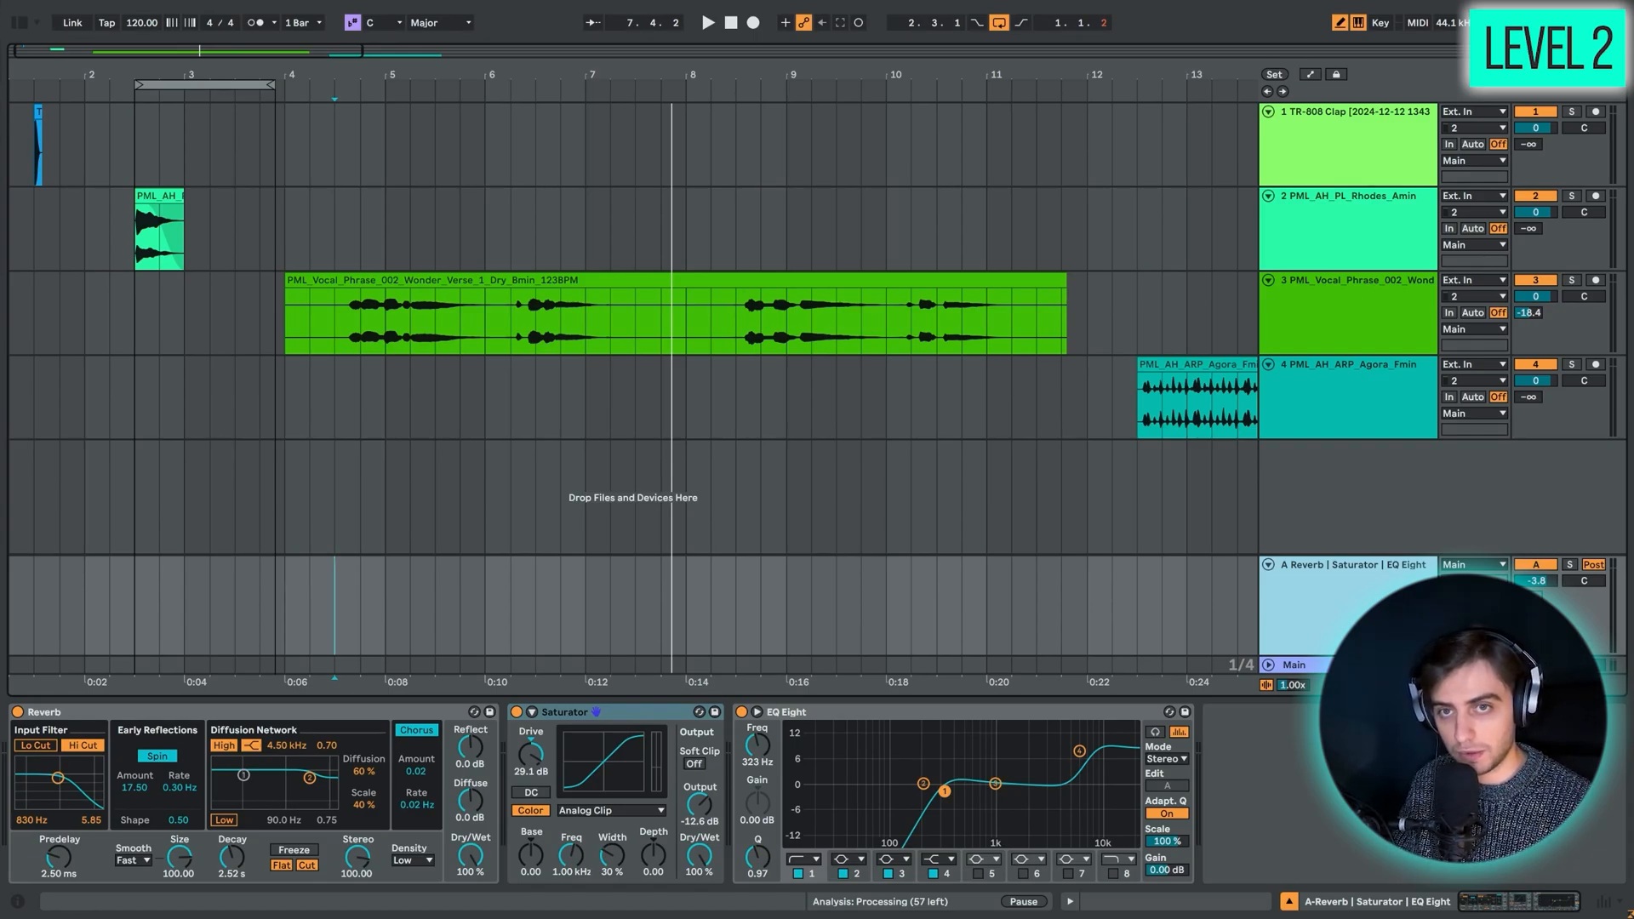
pyautogui.click(497, 395)
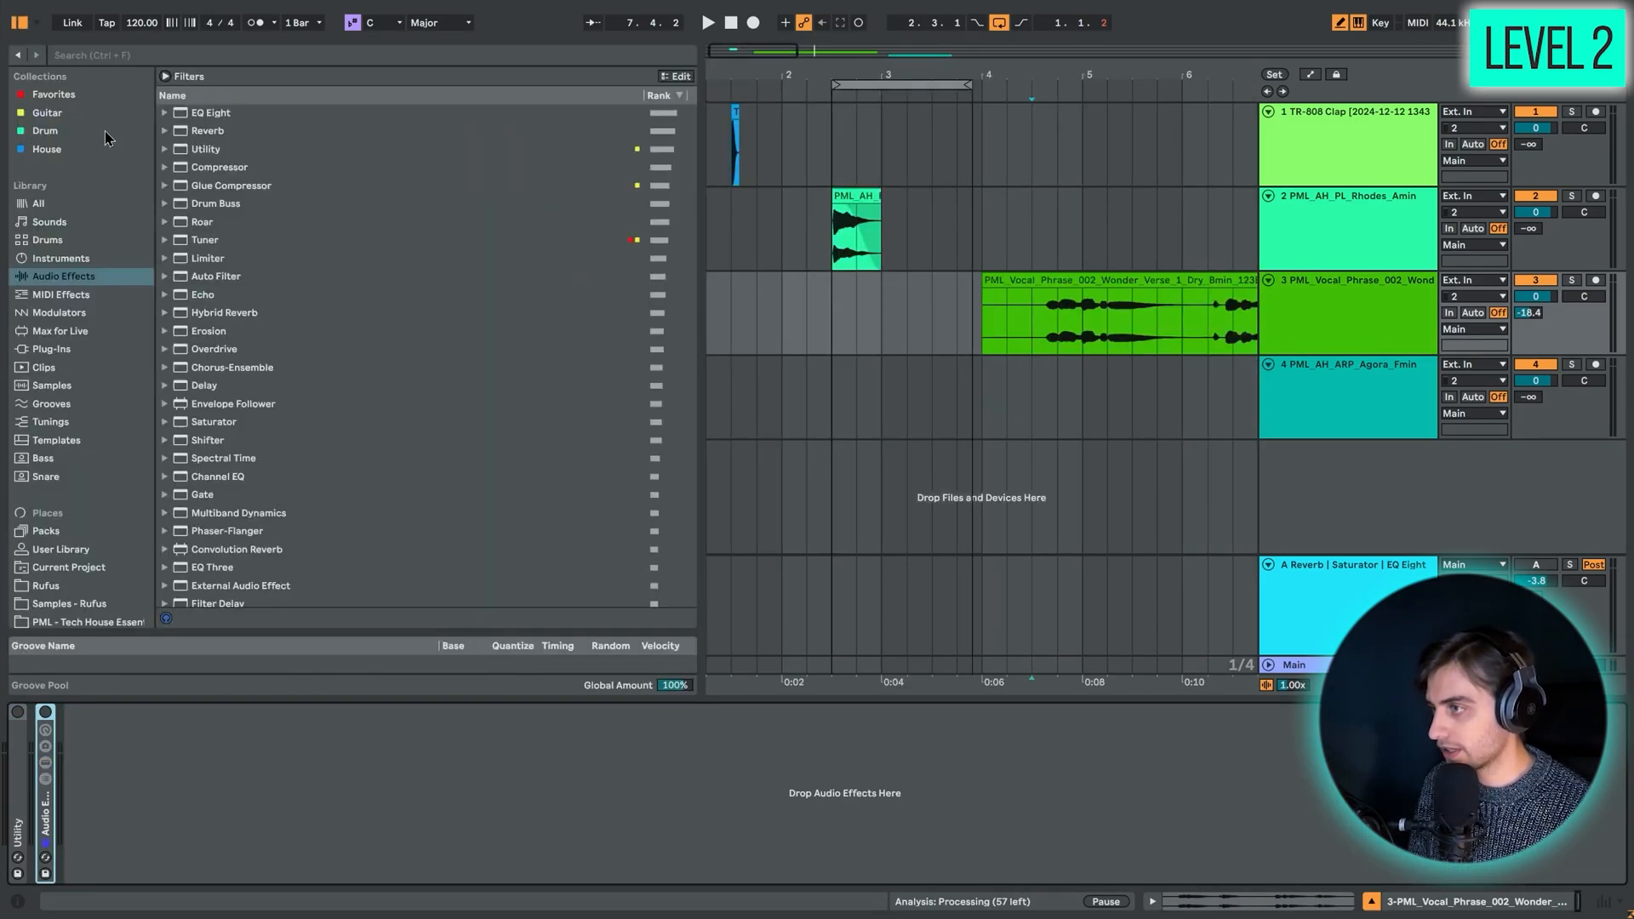
# - Load Reverb on the vocal track and group it into an Audio Effect Rack
pyautogui.doubleClick(208, 131)
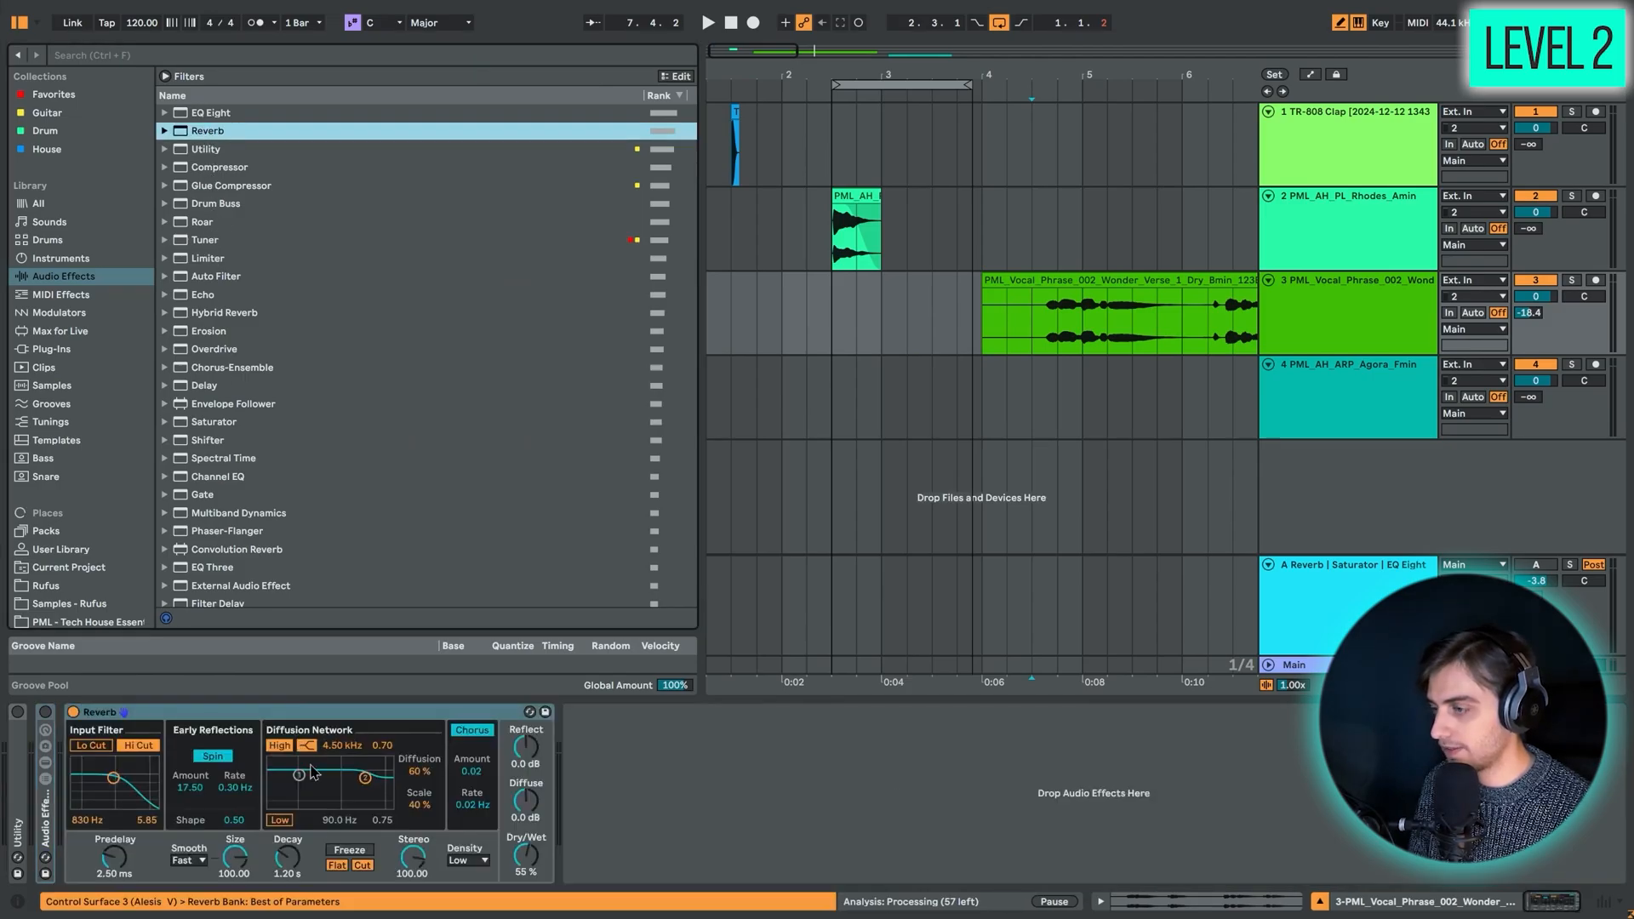
pyautogui.rightClick(208, 130)
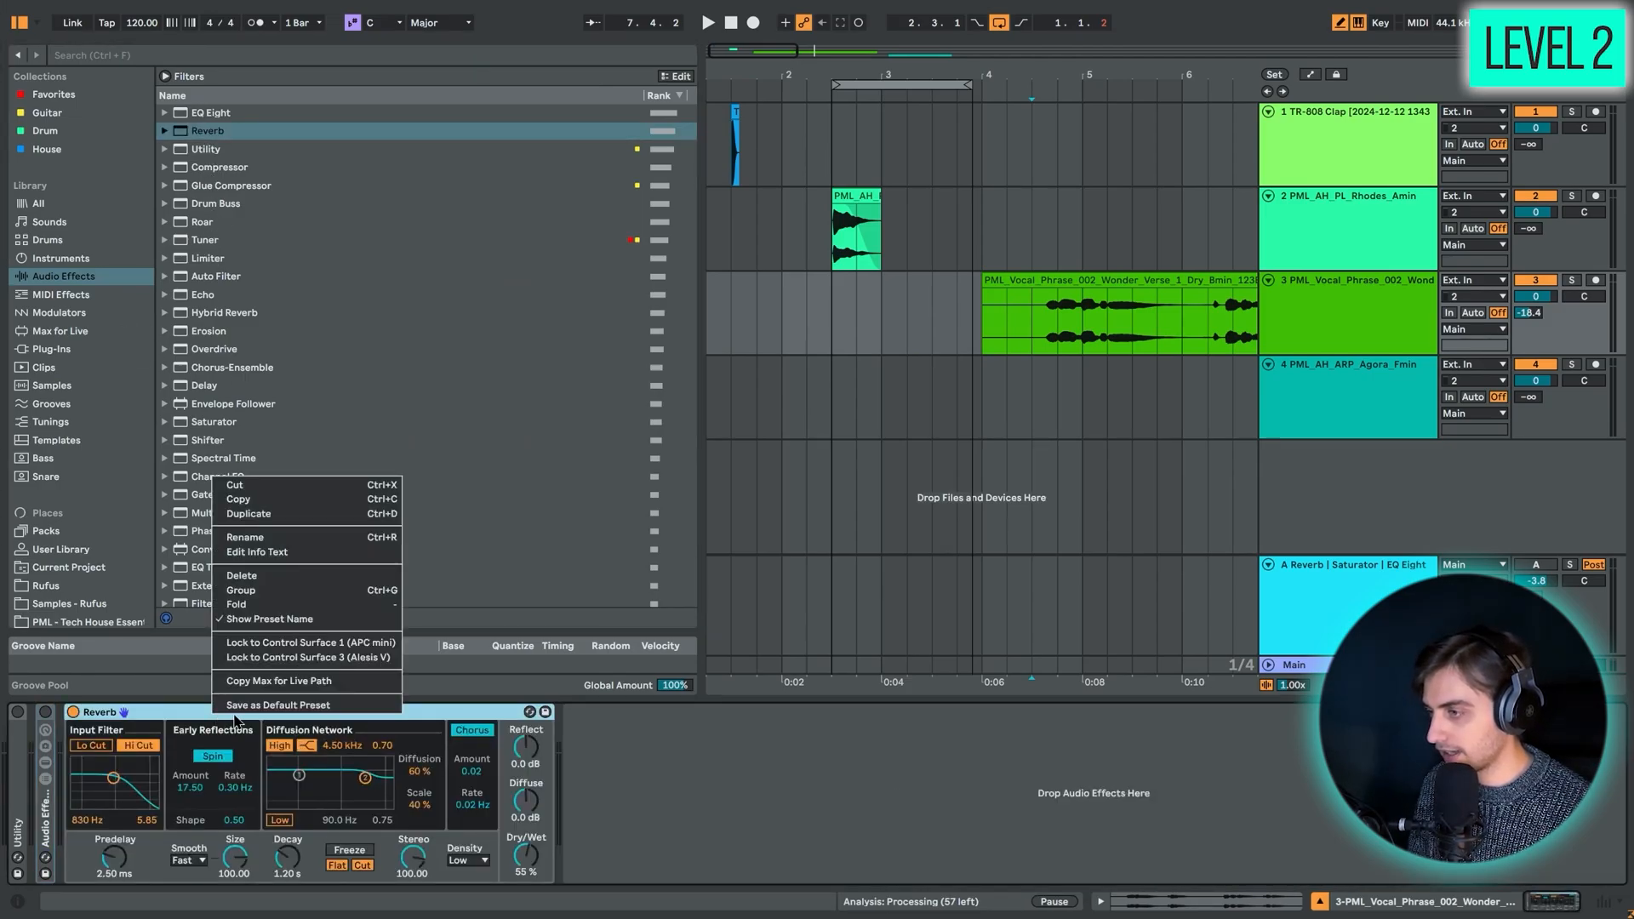
pyautogui.click(303, 658)
pyautogui.write('WET')
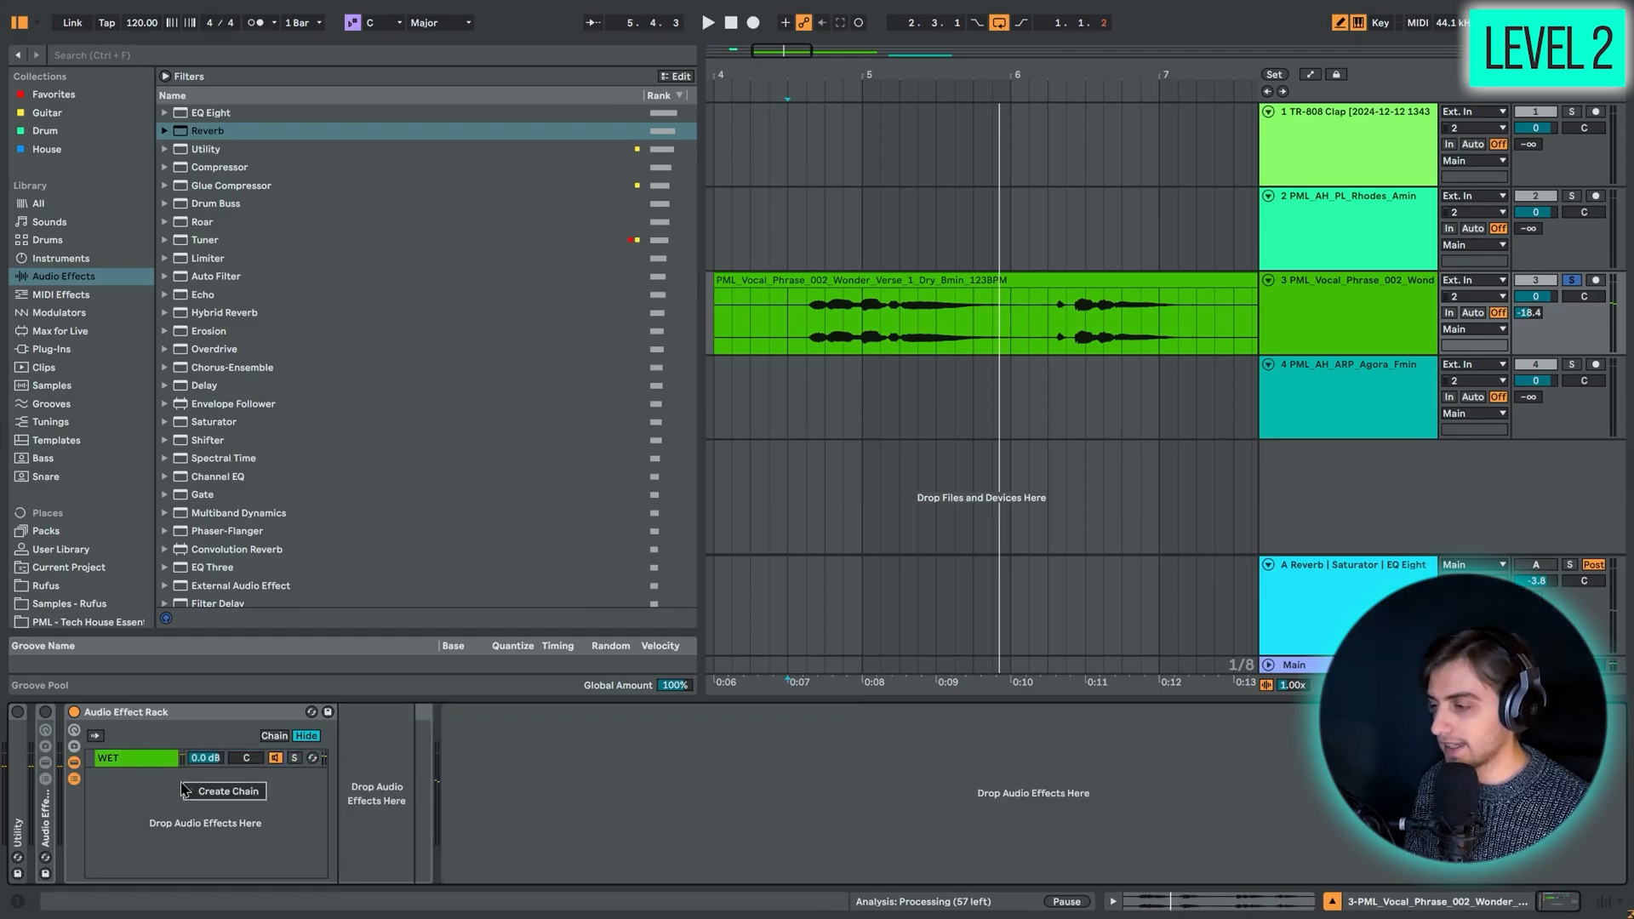
# - Add an empty dry chain, set WET to -2 dB, and put EQ Eight after Reverb
pyautogui.click(227, 791)
pyautogui.write('dry')
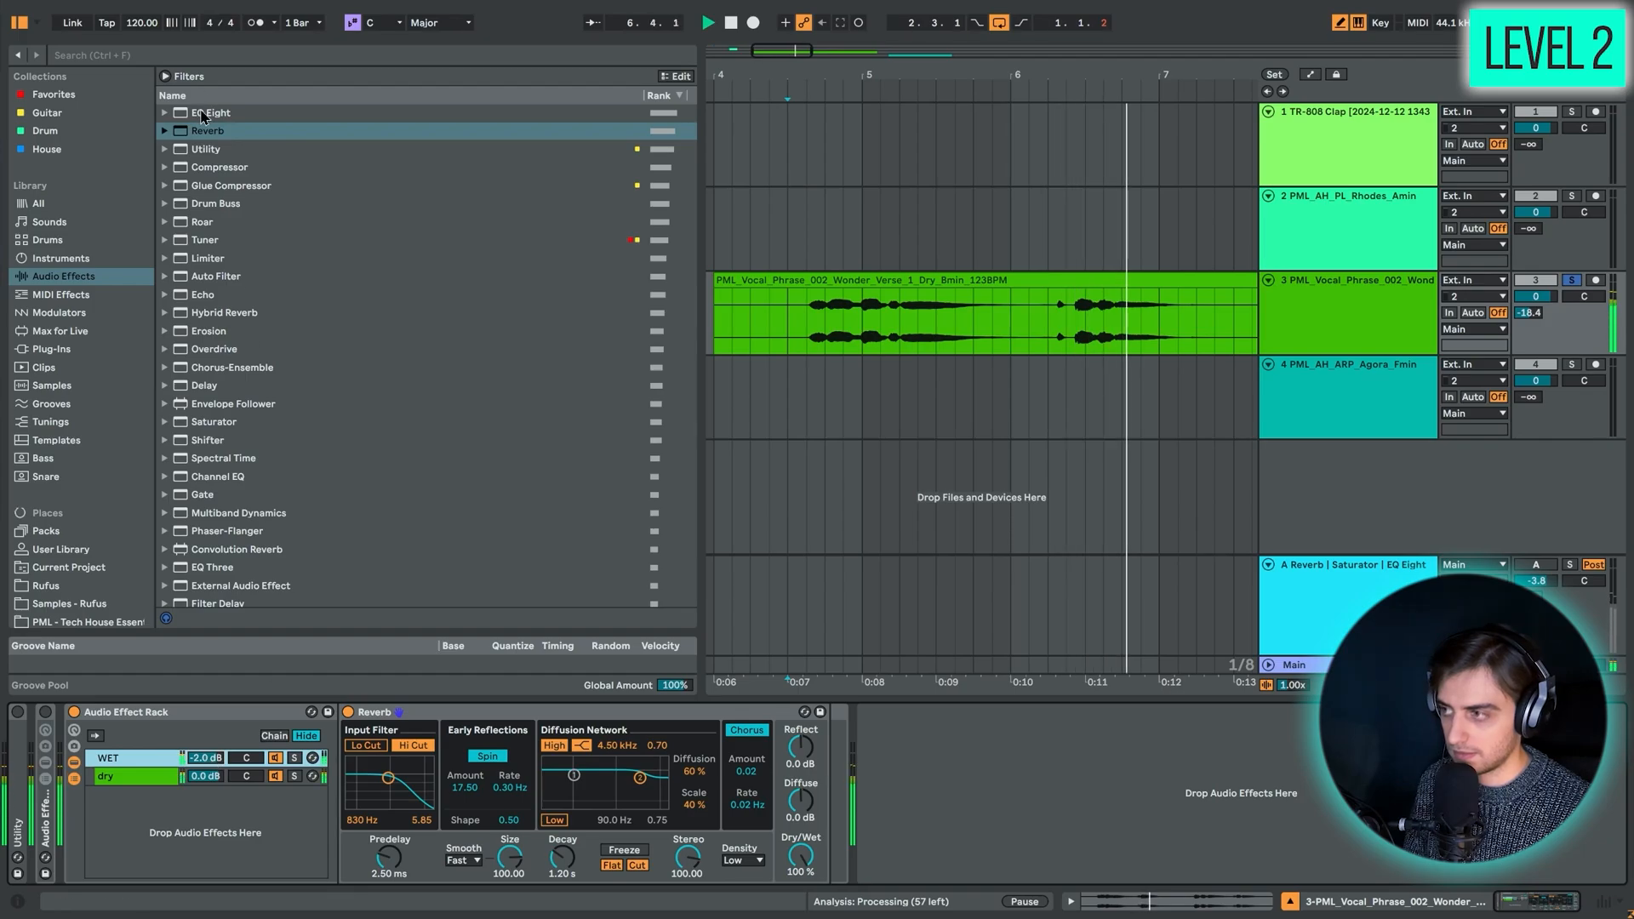
pyautogui.click(210, 112)
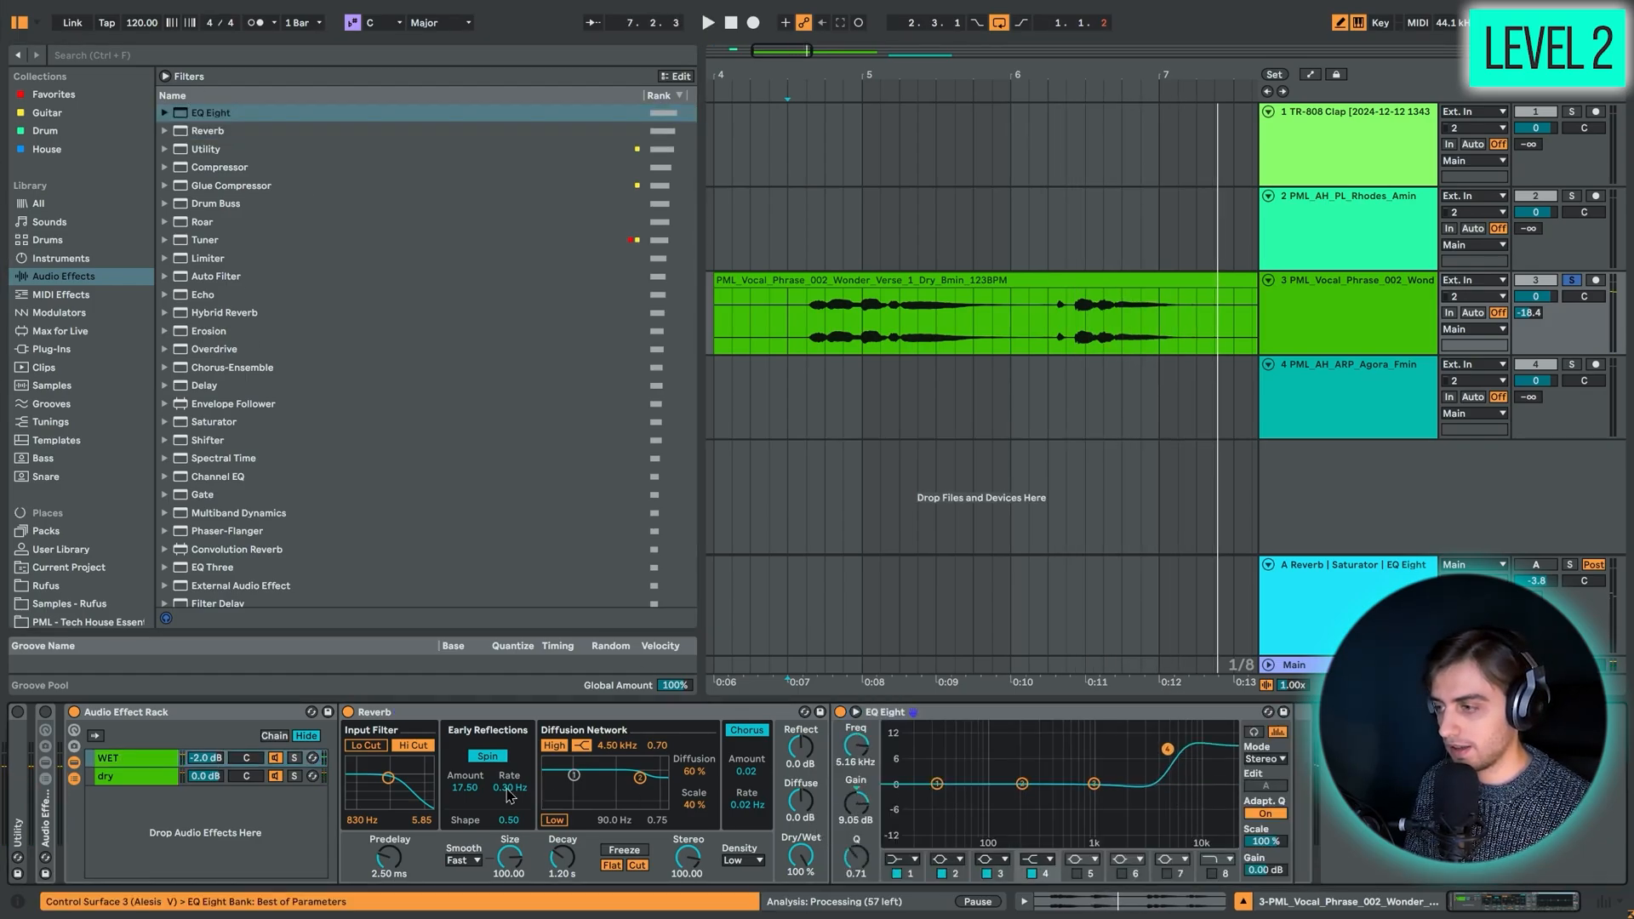
pyautogui.click(708, 22)
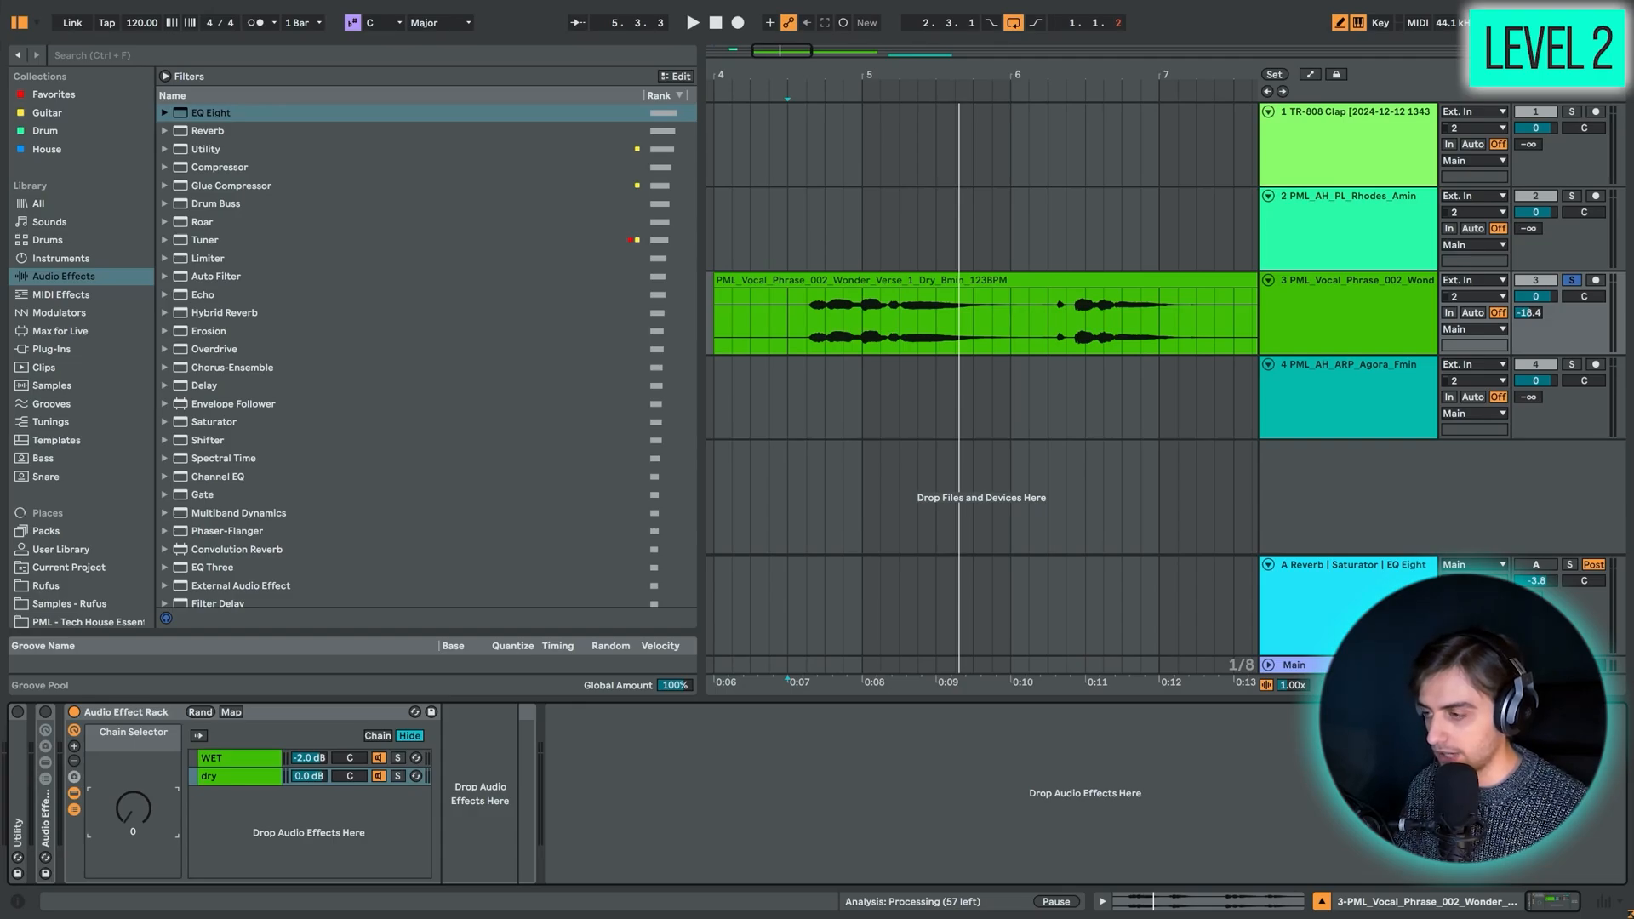
# - Show the PML_AH_ARP_Agora_Fmin Hybrid Reverb: Shimmer, 3.50 s decay, 44% dry/wet
pyautogui.click(691, 22)
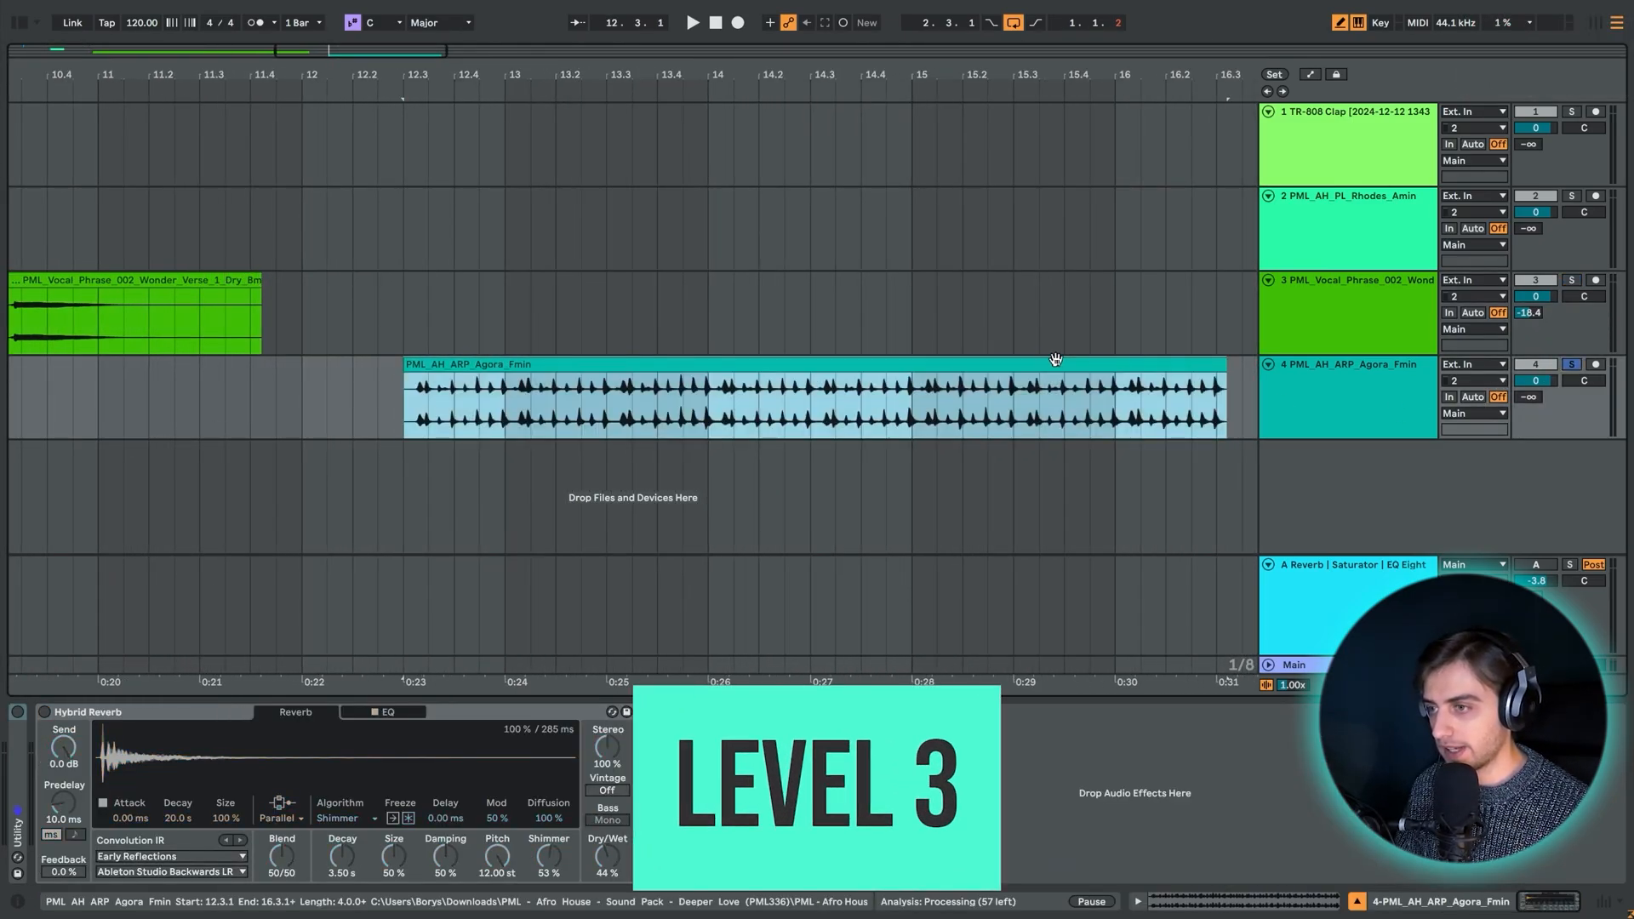
pyautogui.click(691, 22)
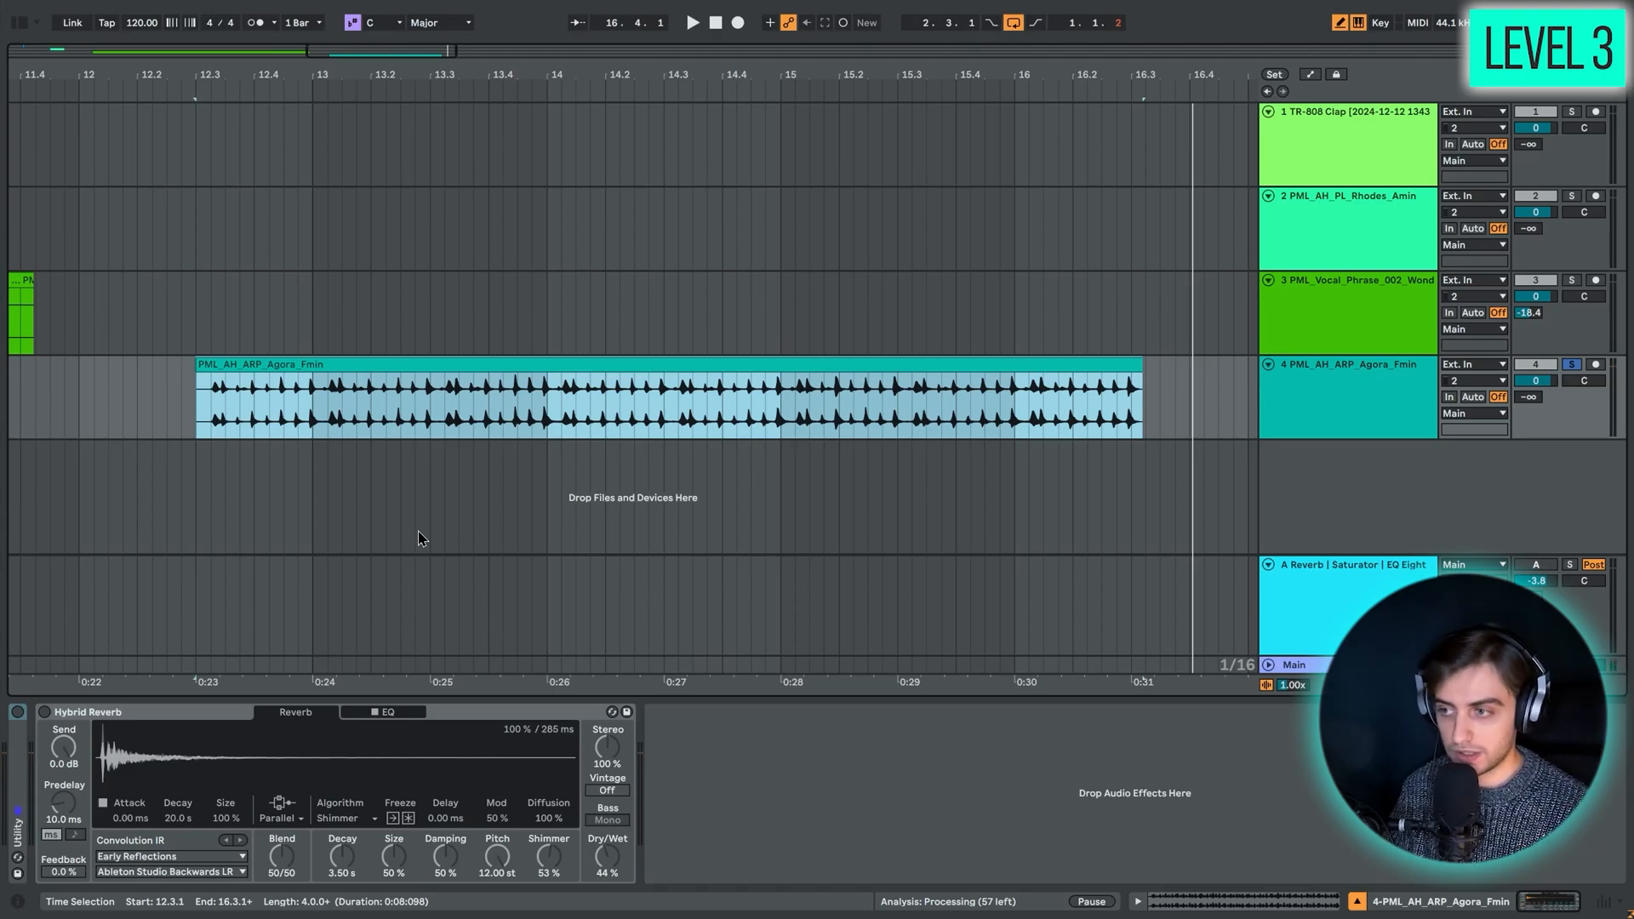
pyautogui.moveTo(352, 540)
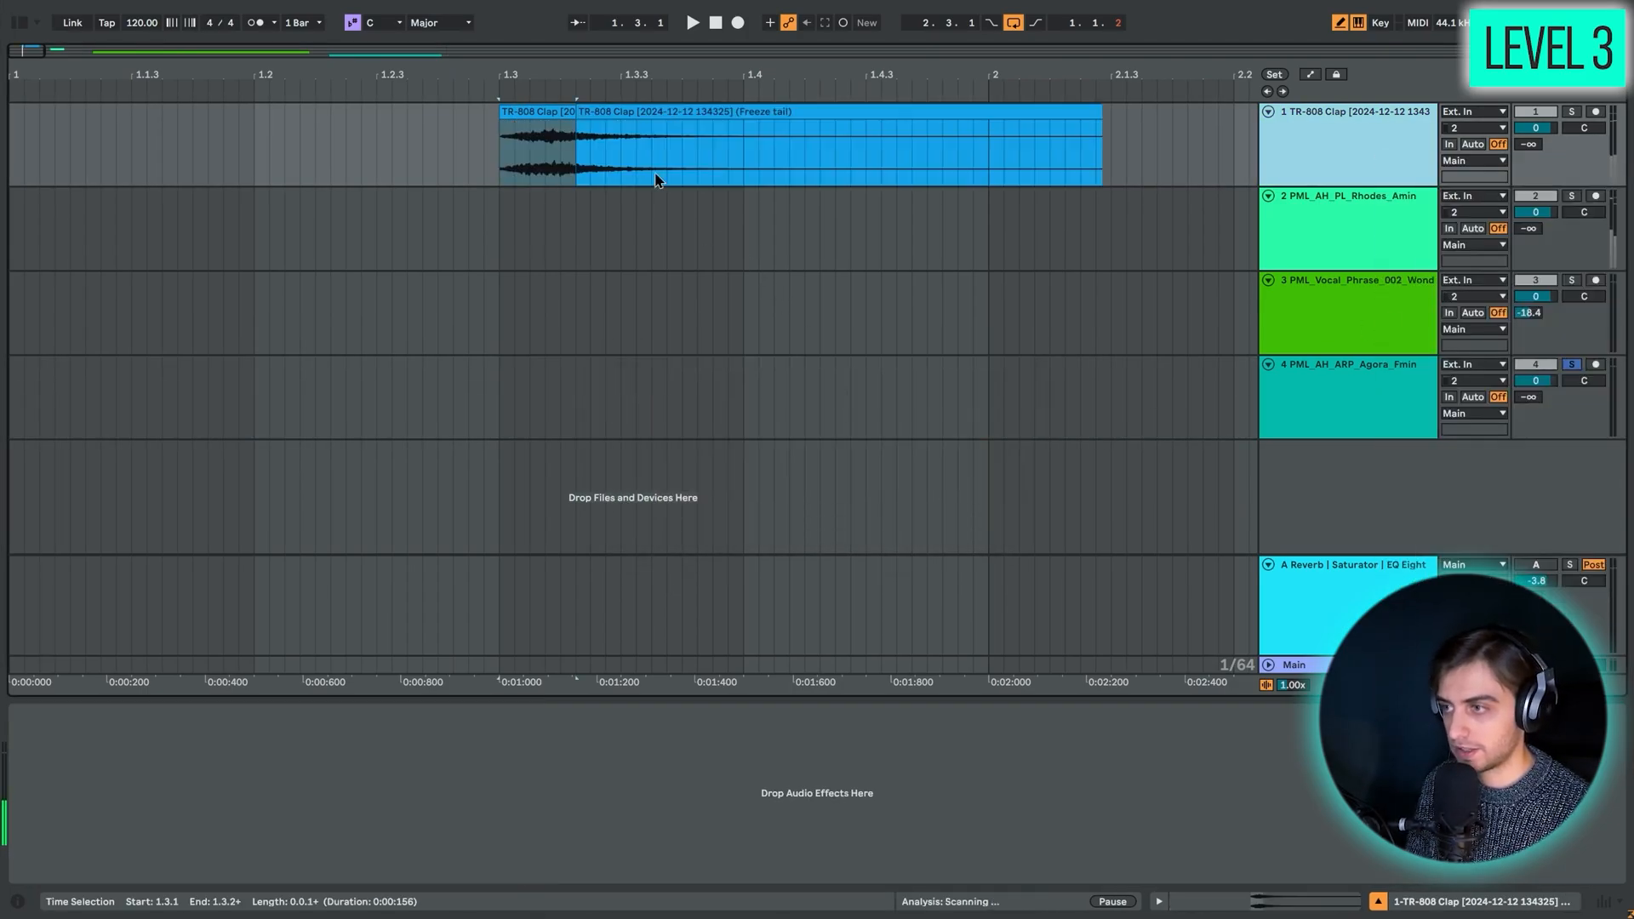
pyautogui.click(1572, 112)
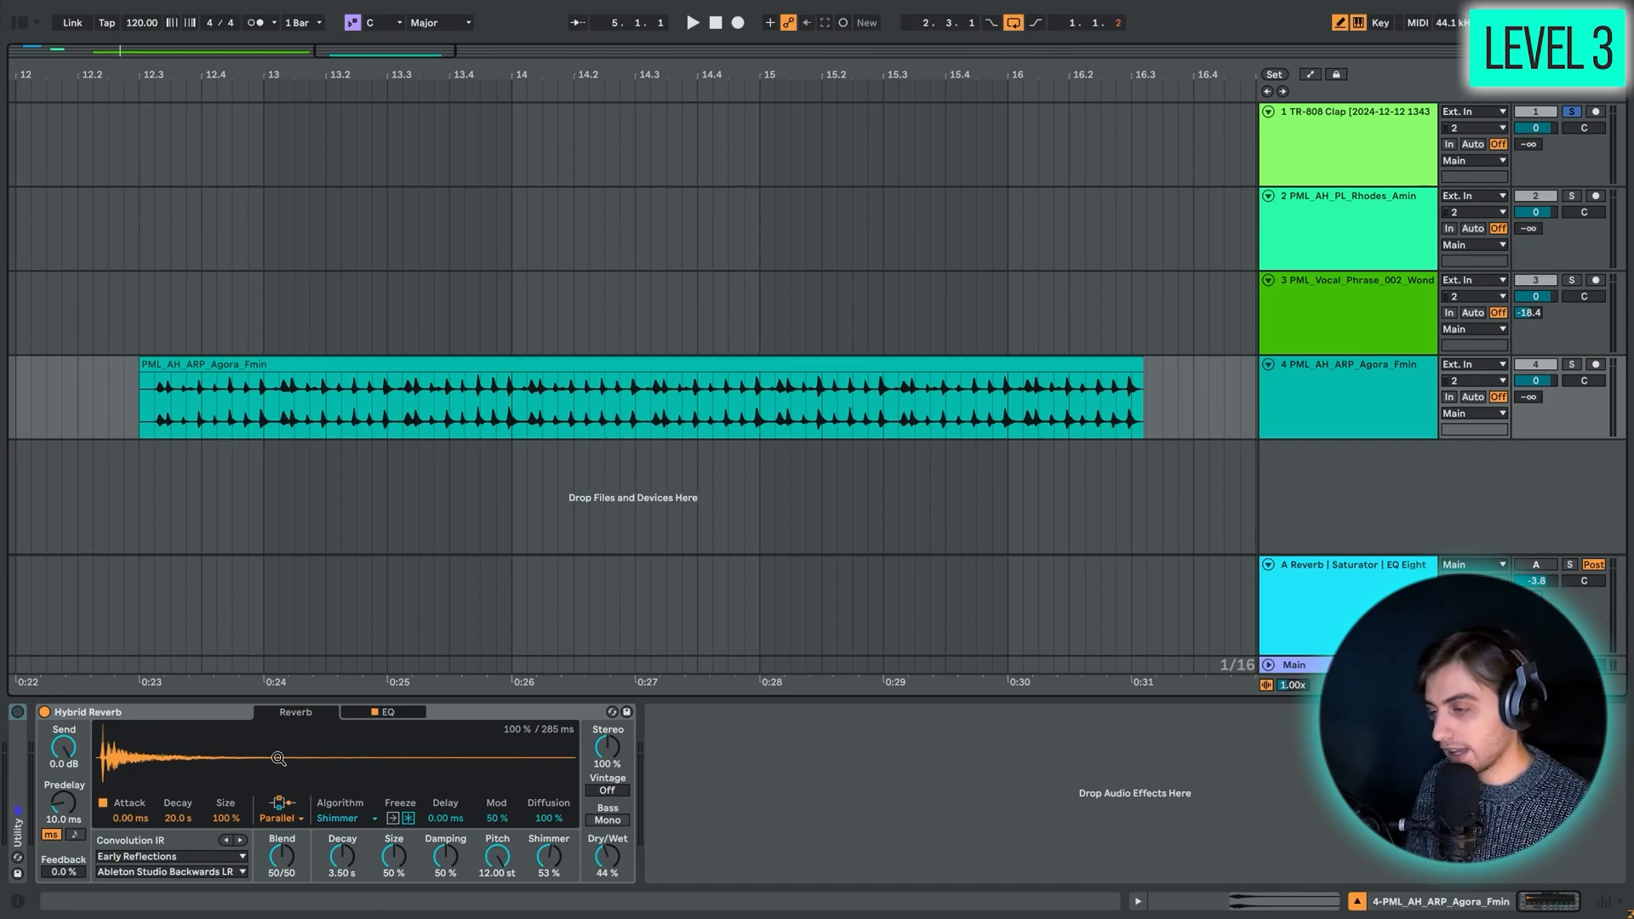
pyautogui.click(387, 712)
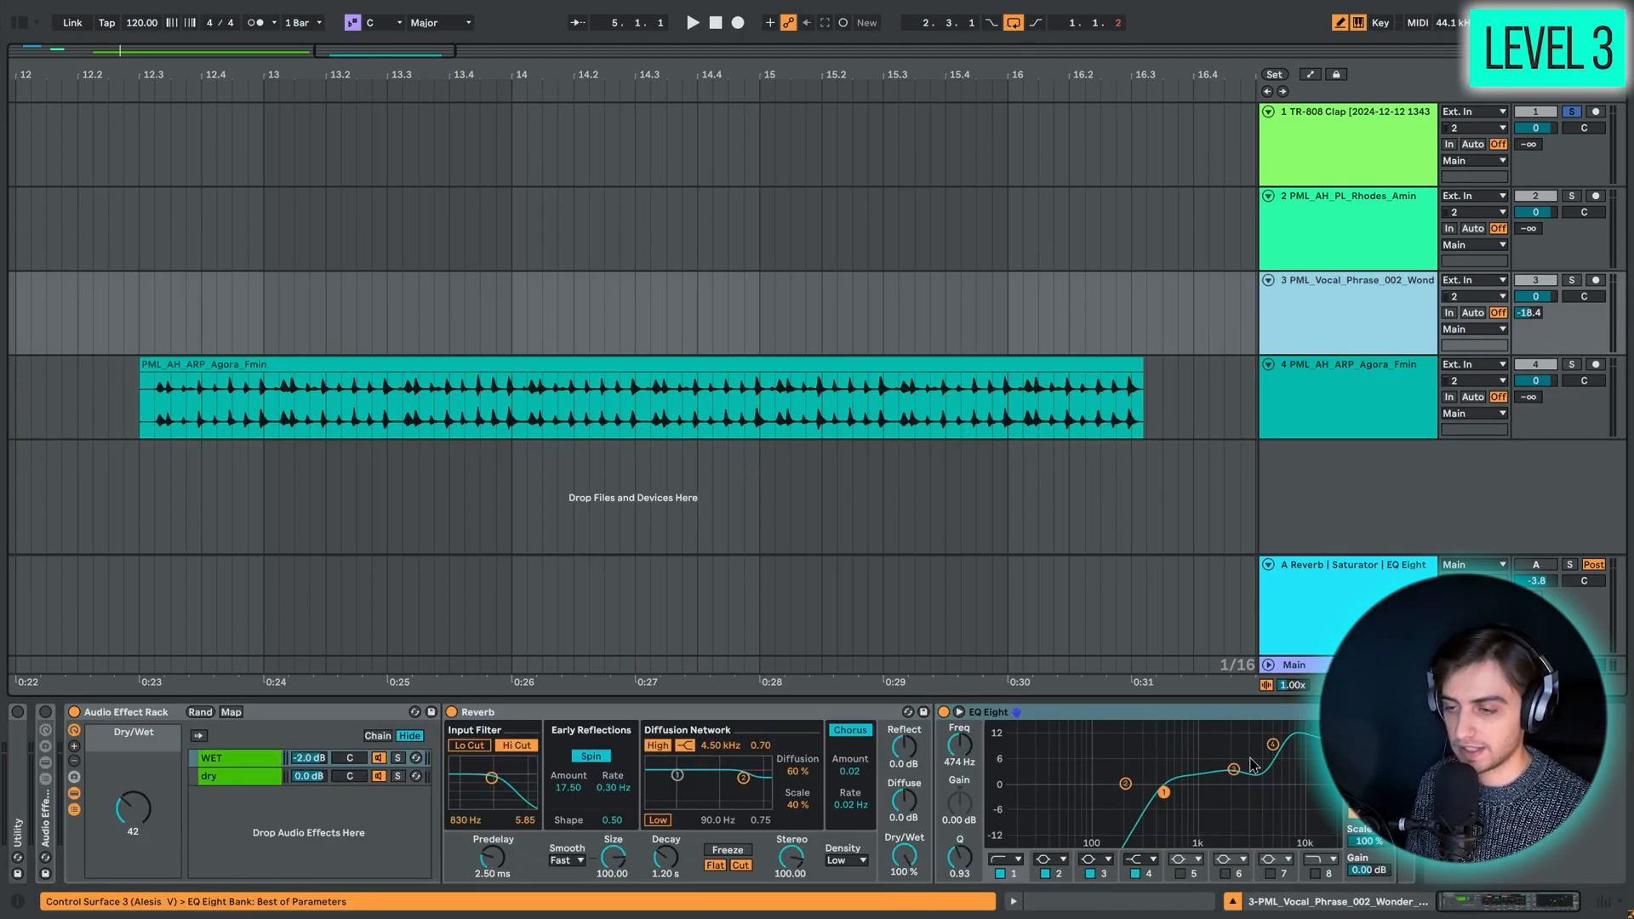
pyautogui.click(1347, 302)
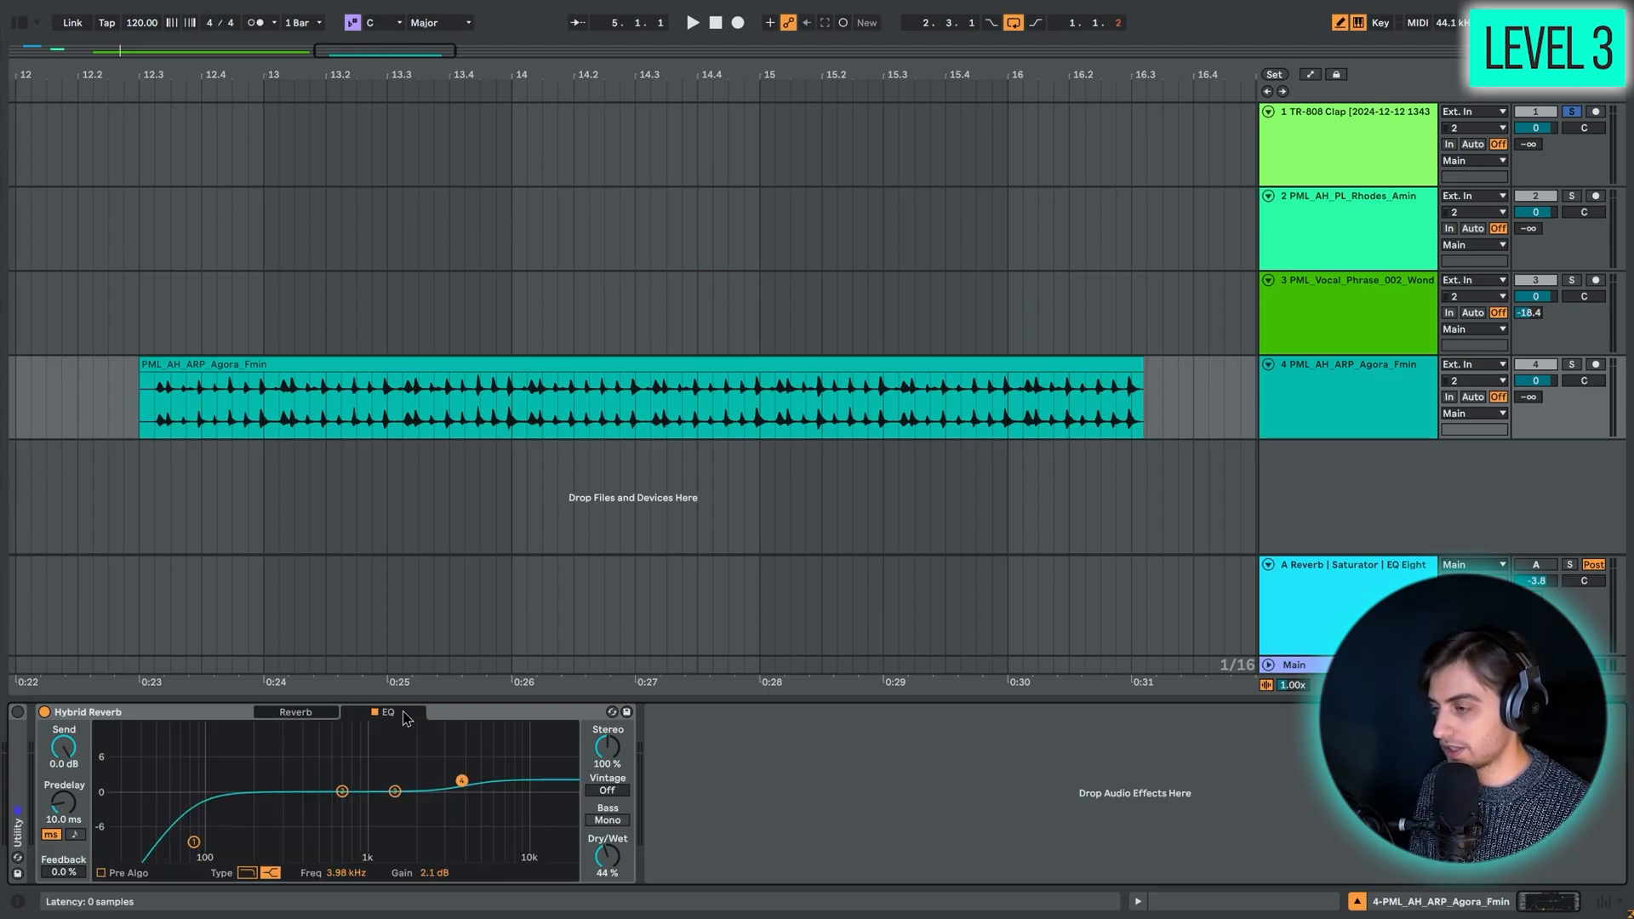
pyautogui.click(295, 711)
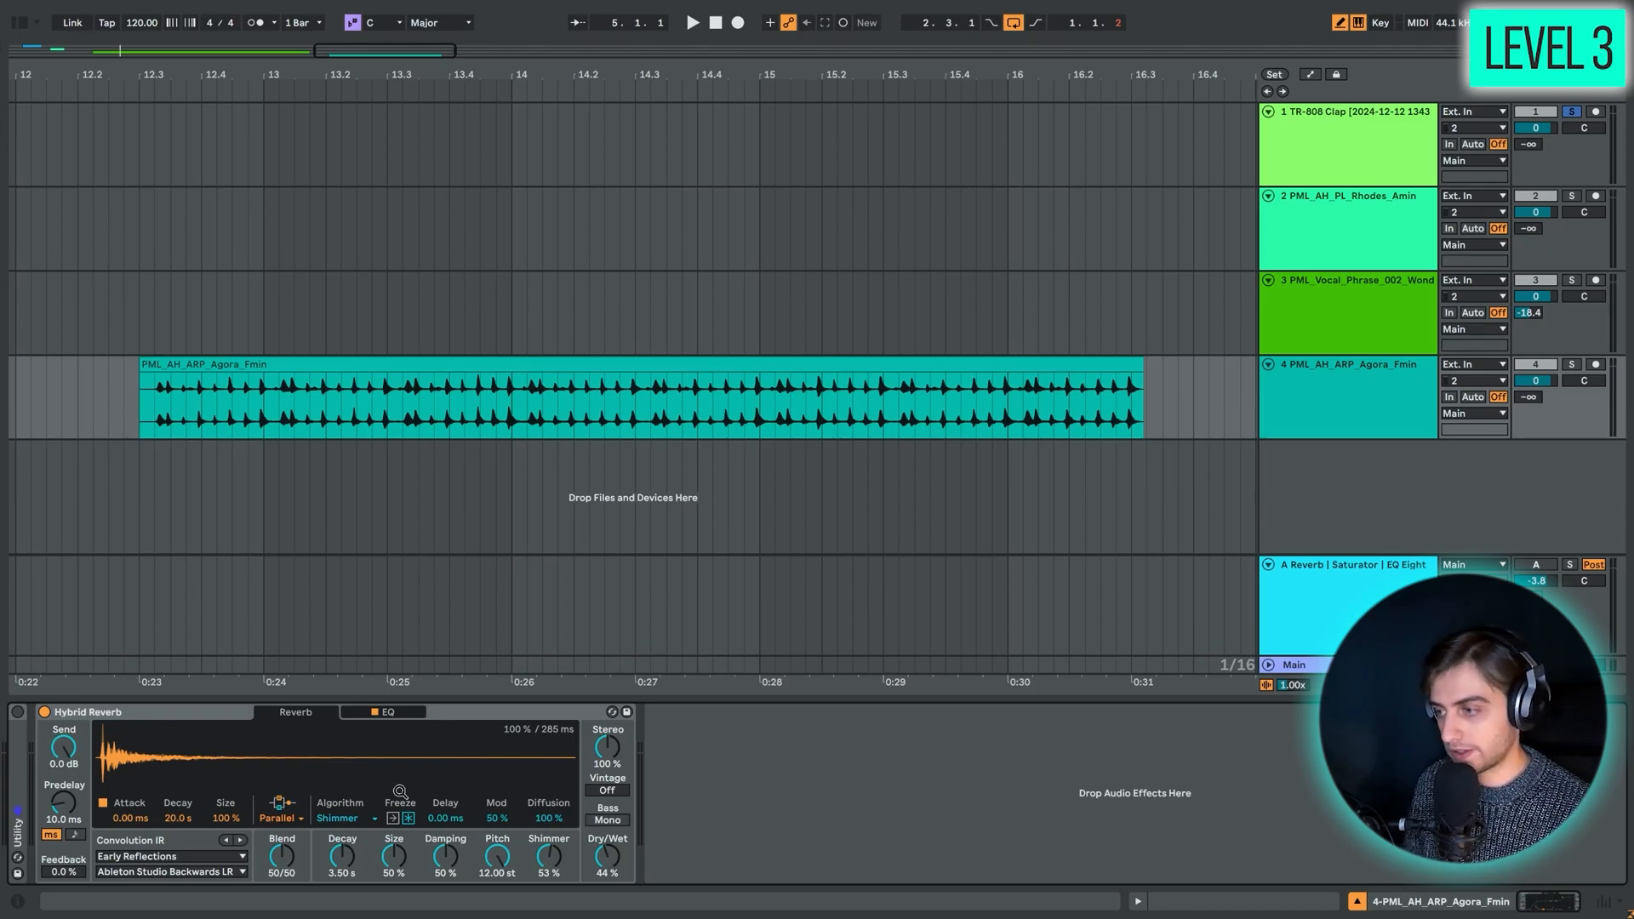
# - Audition Dark Hall, then return the arp's Hybrid Reverb to Shimmer at 100% dry/wet
pyautogui.click(344, 817)
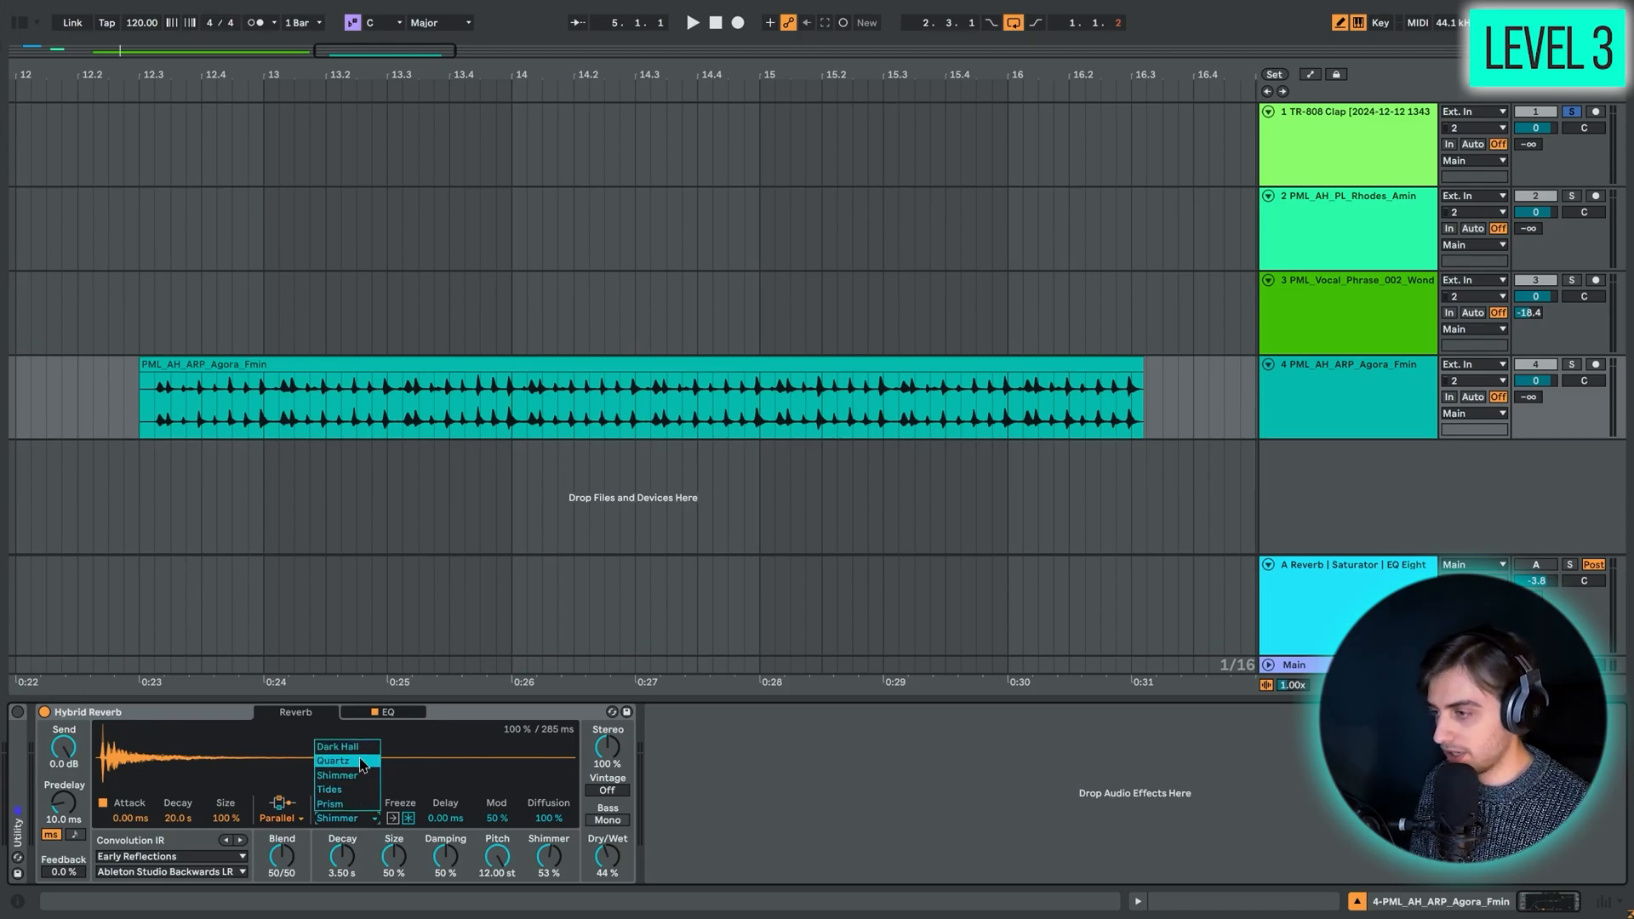
pyautogui.moveTo(337, 746)
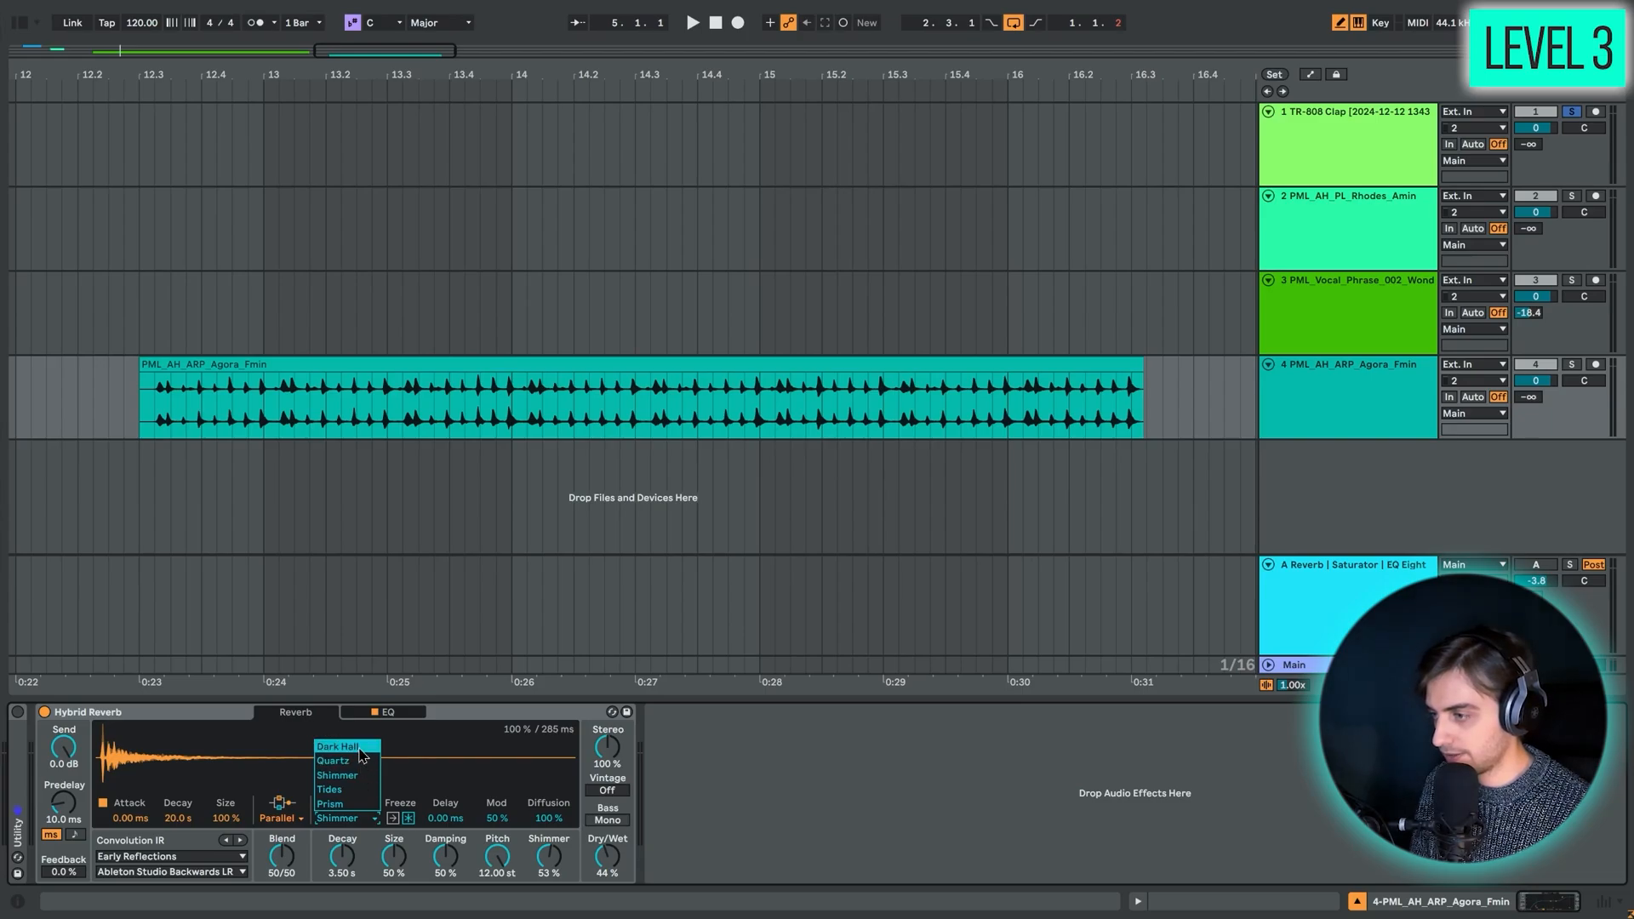
pyautogui.click(337, 746)
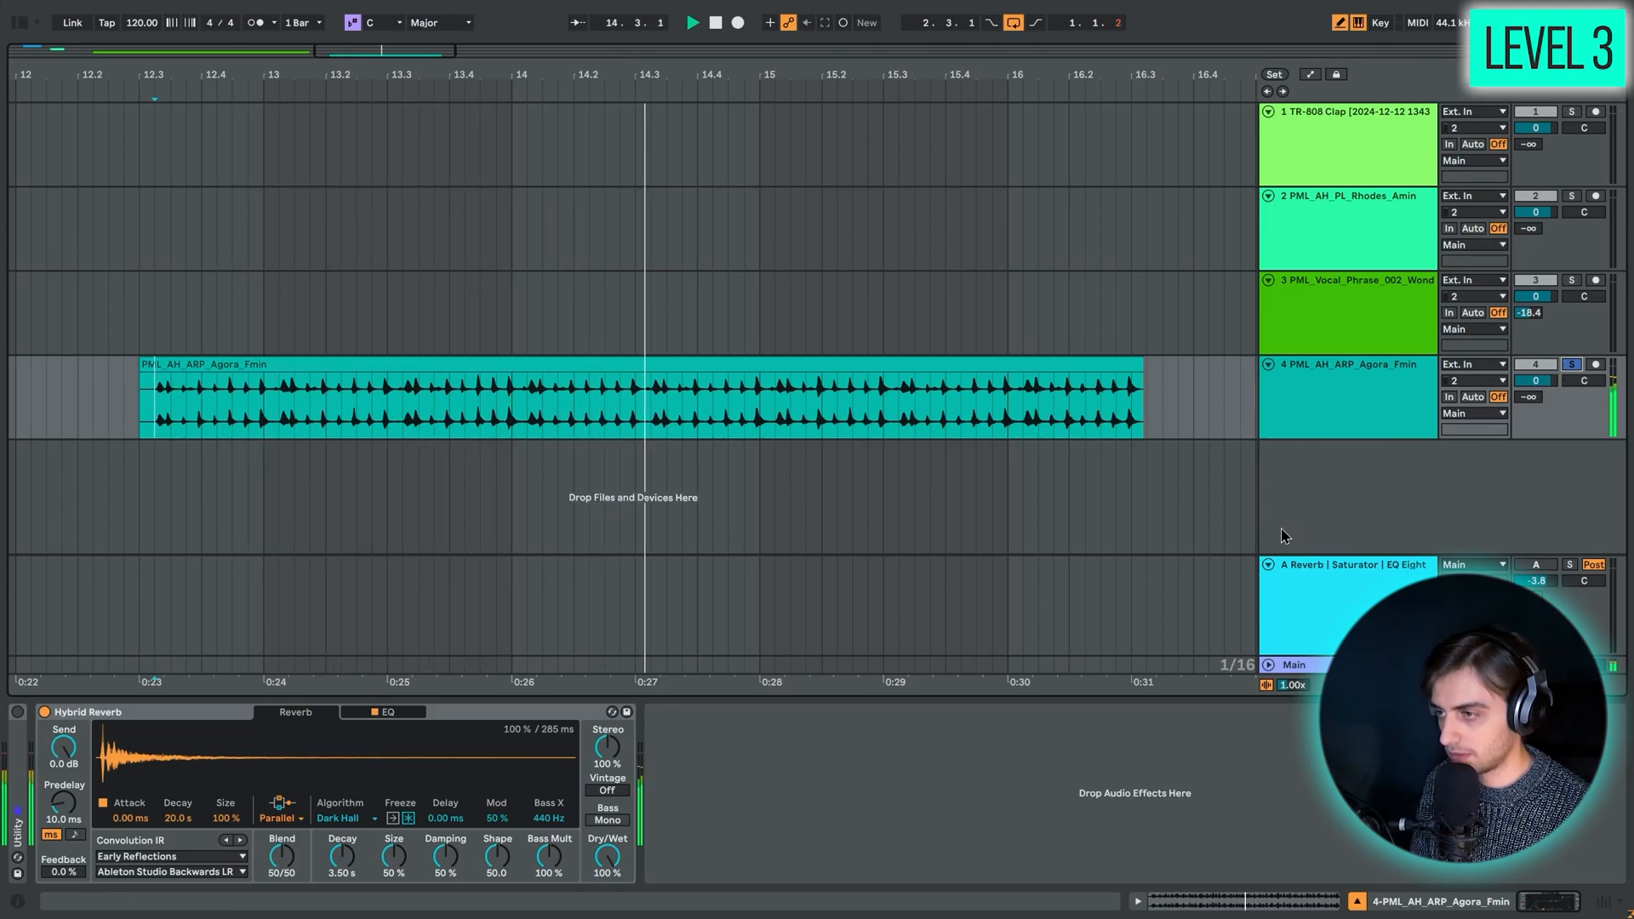
pyautogui.click(346, 817)
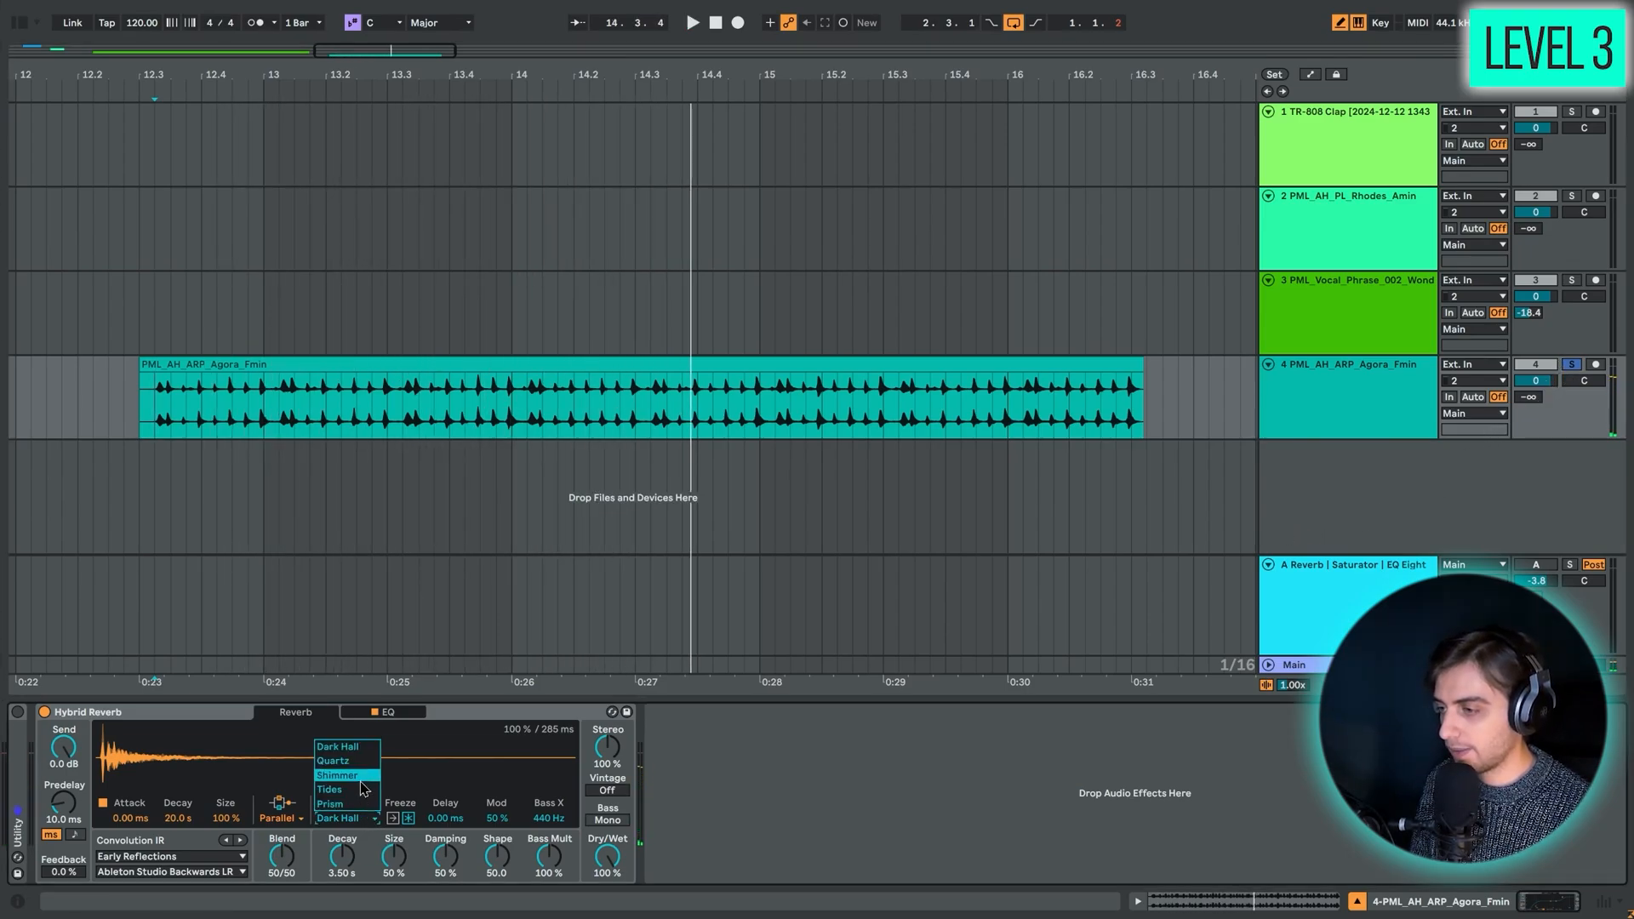
pyautogui.click(337, 775)
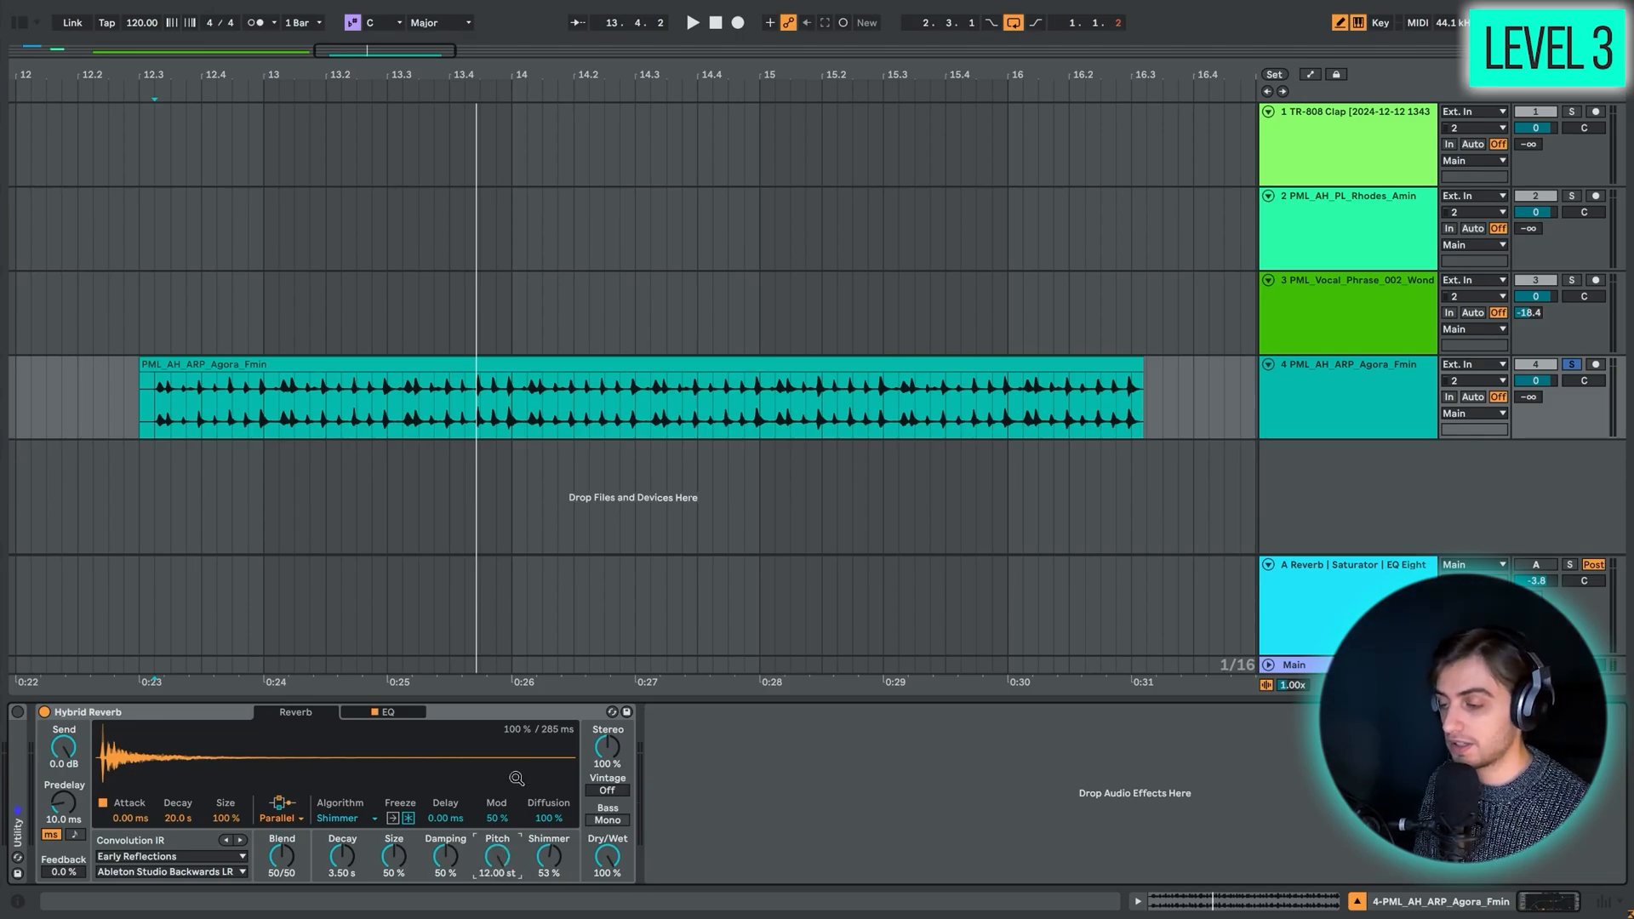
pyautogui.moveTo(891, 832)
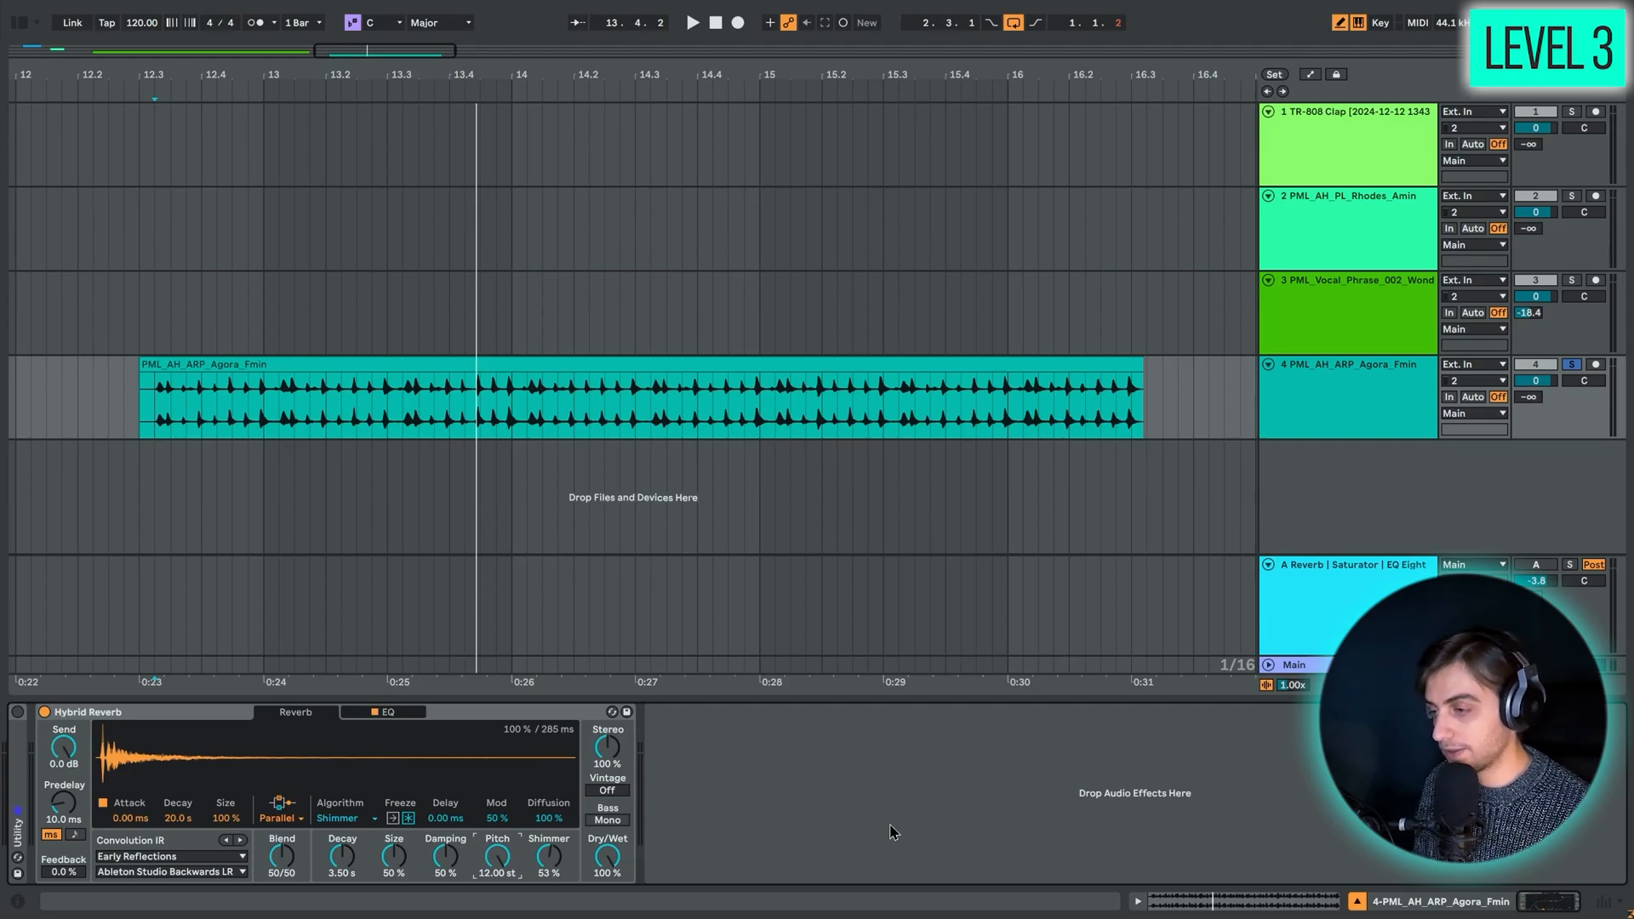